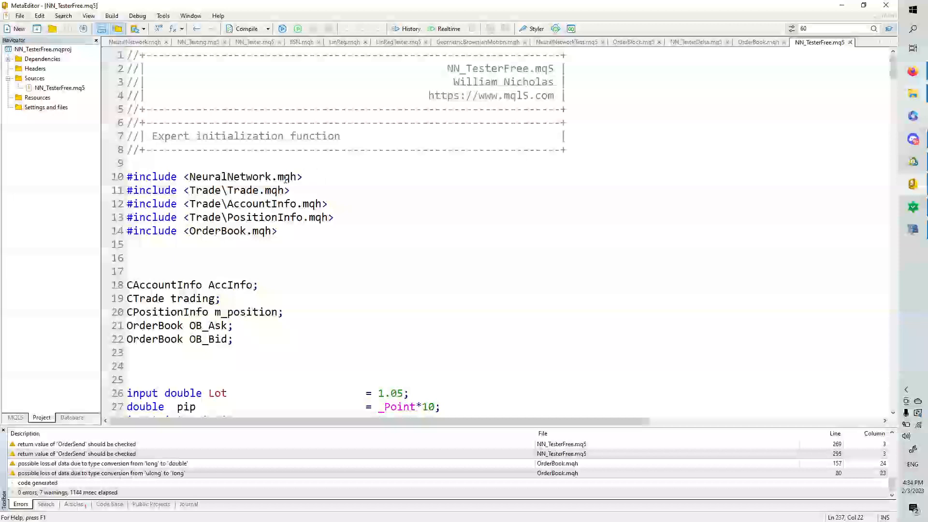
Step: Scroll past the file header to the #include lines and input parameter declarations
scroll(down, 3)
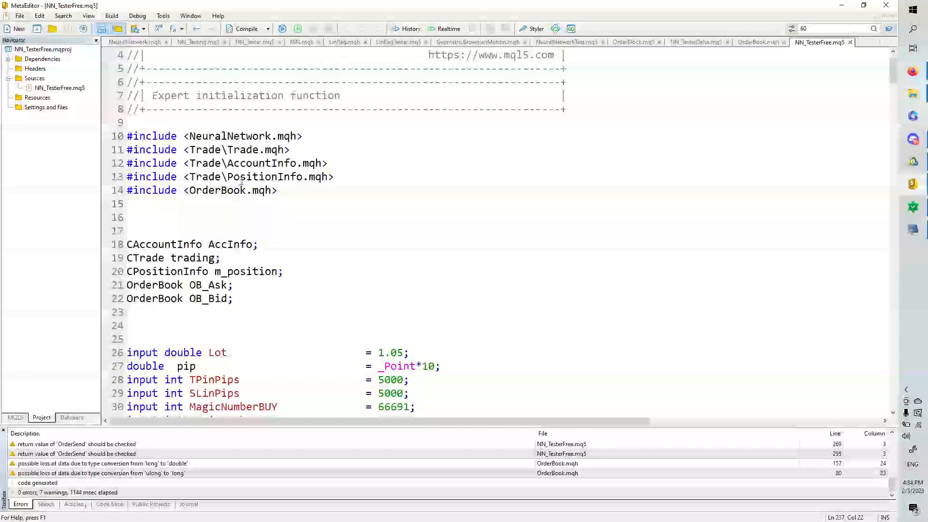
mouse_move(295, 190)
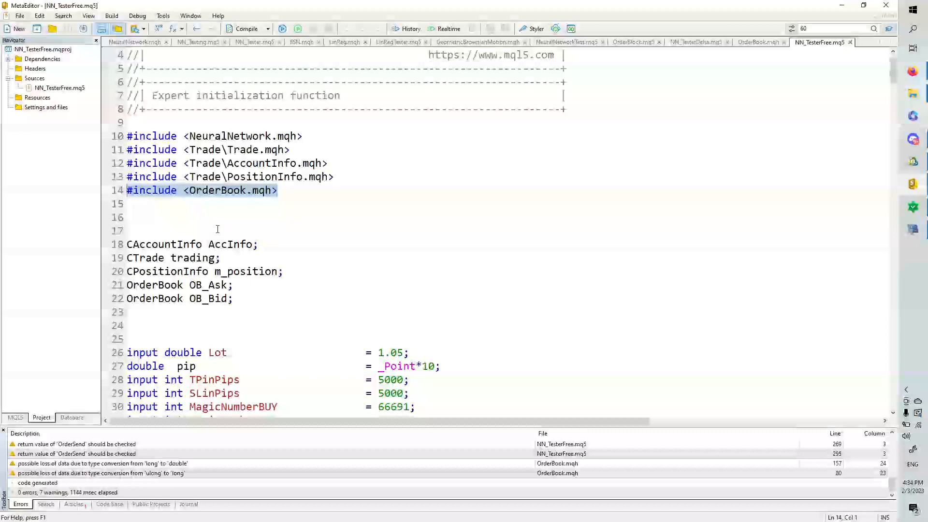
mouse_move(299, 187)
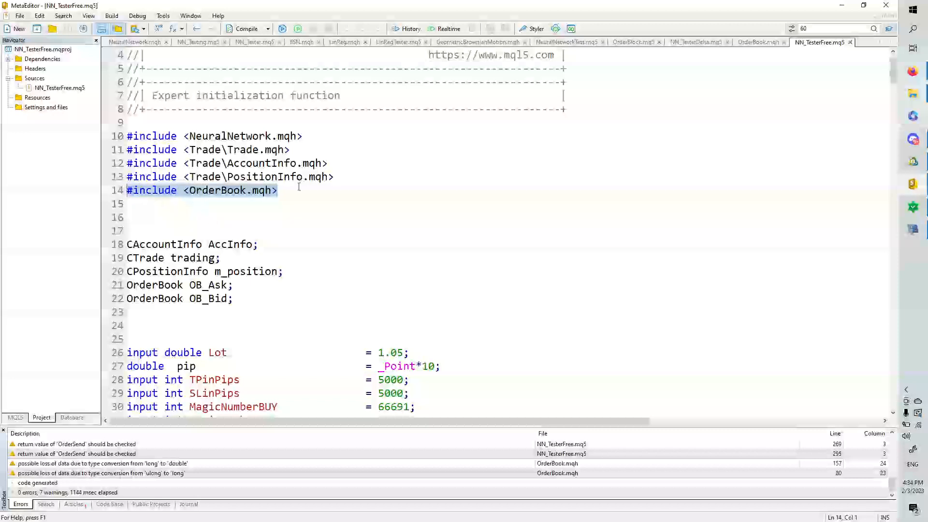
mouse_move(274, 203)
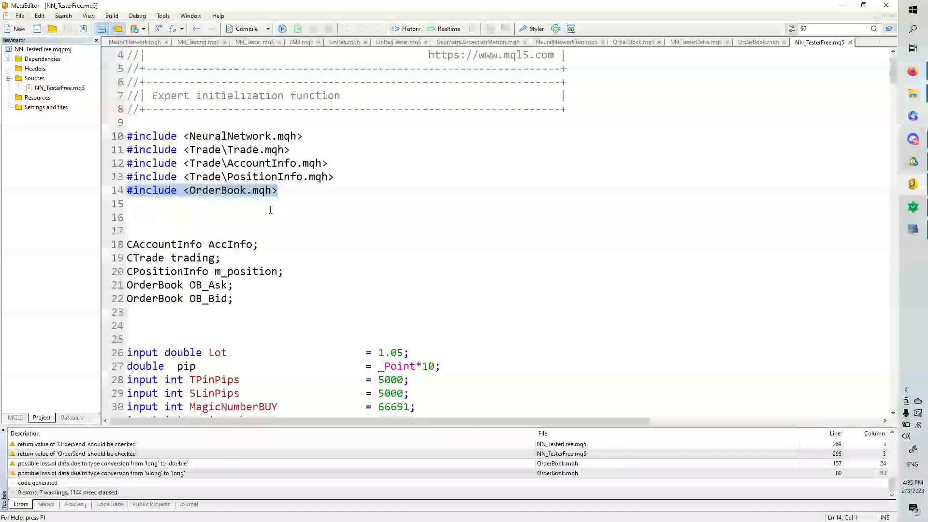
scroll(down, 3)
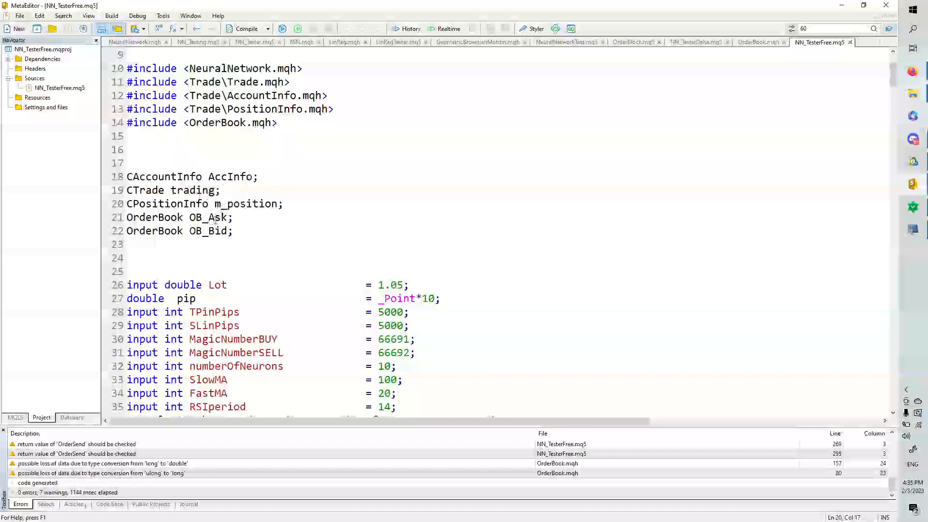
Step: Scroll to the NeuralNetwork objects, matrices, delta tracking variables and the OnInit stub
scroll(down, 3)
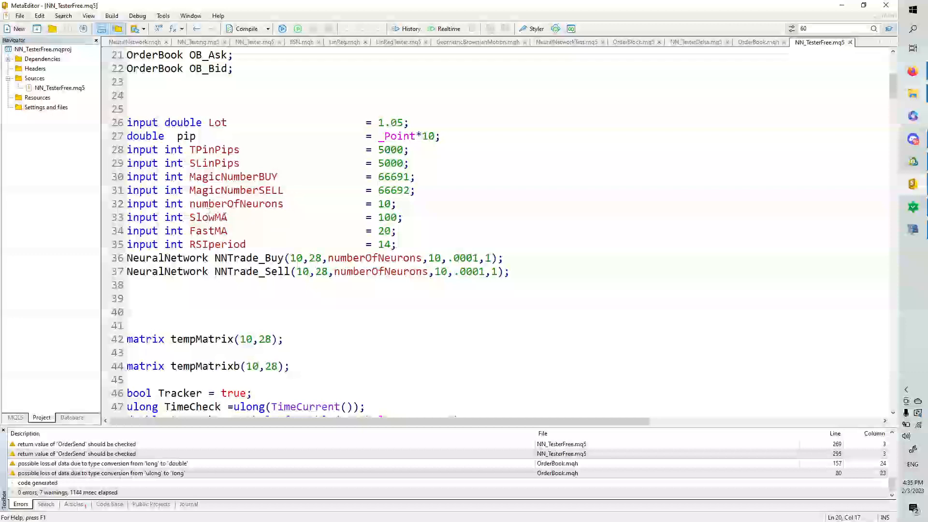
mouse_move(263, 240)
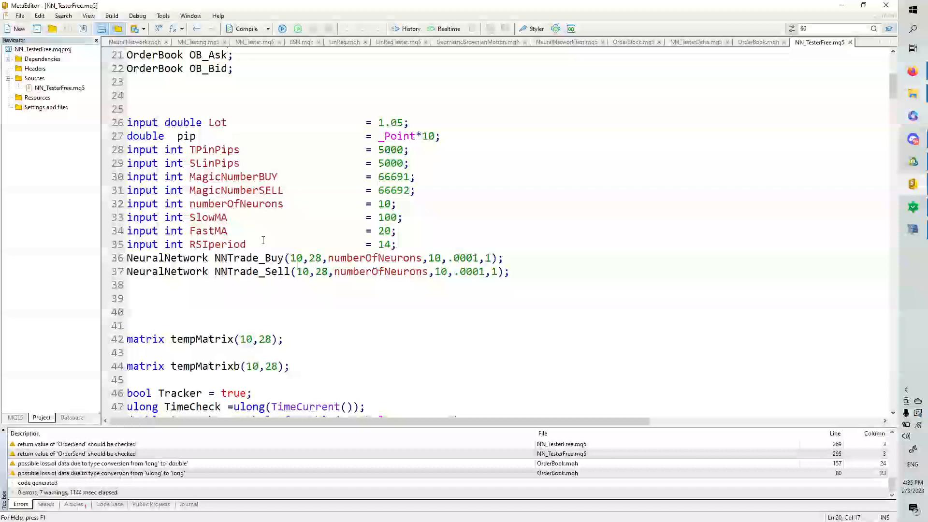
scroll(down, 3)
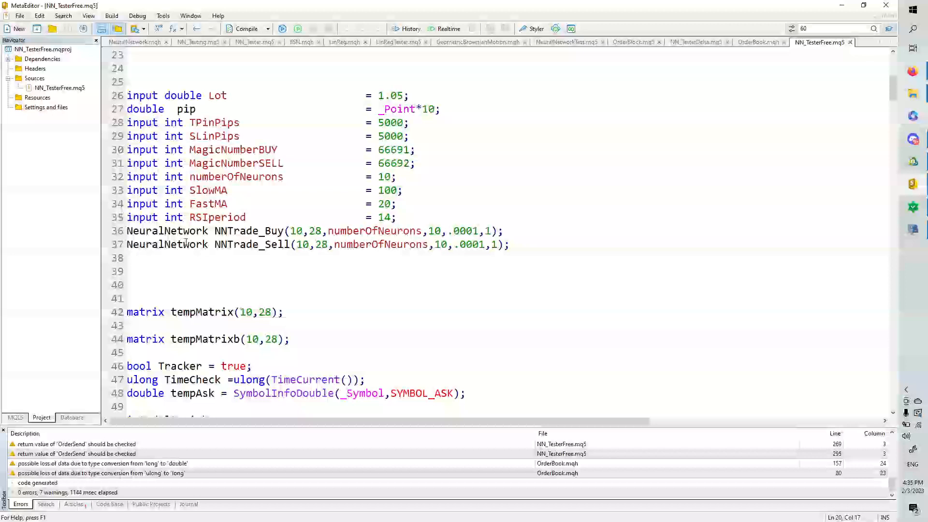
mouse_move(272, 231)
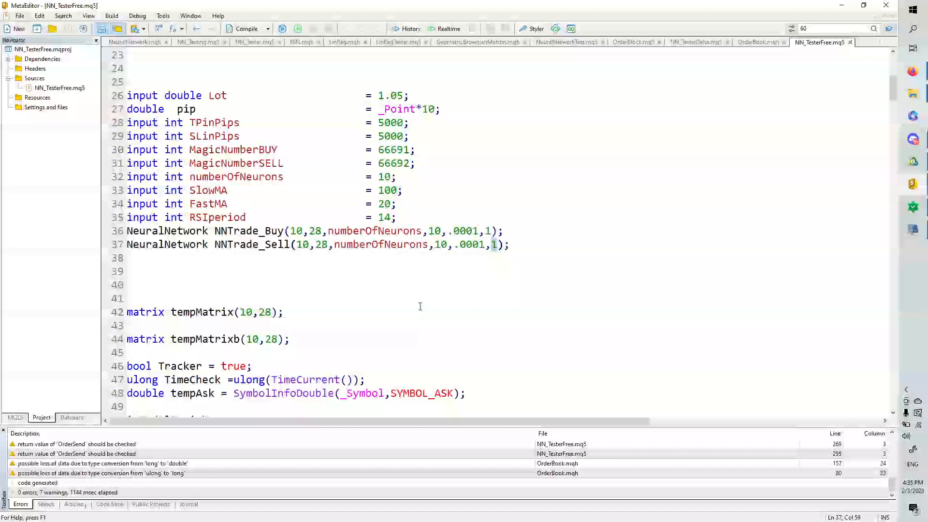
scroll(down, 3)
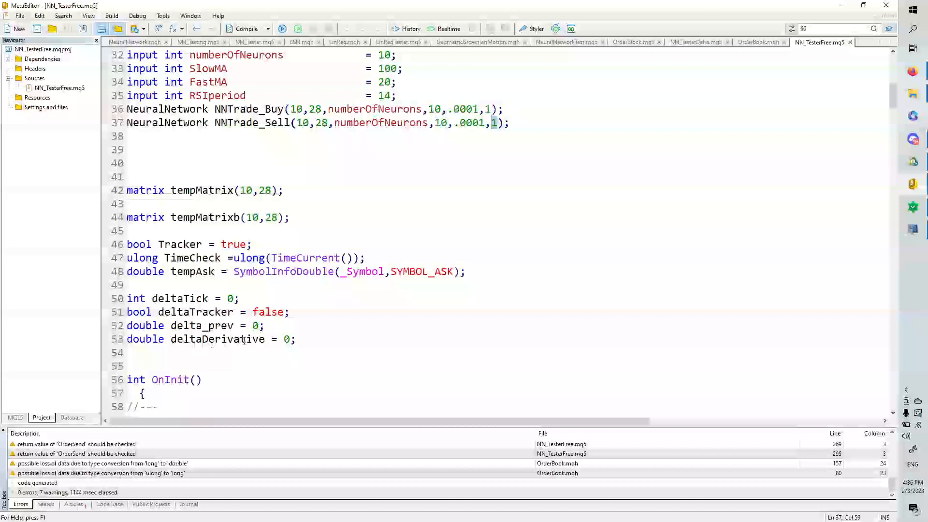
scroll(down, 3)
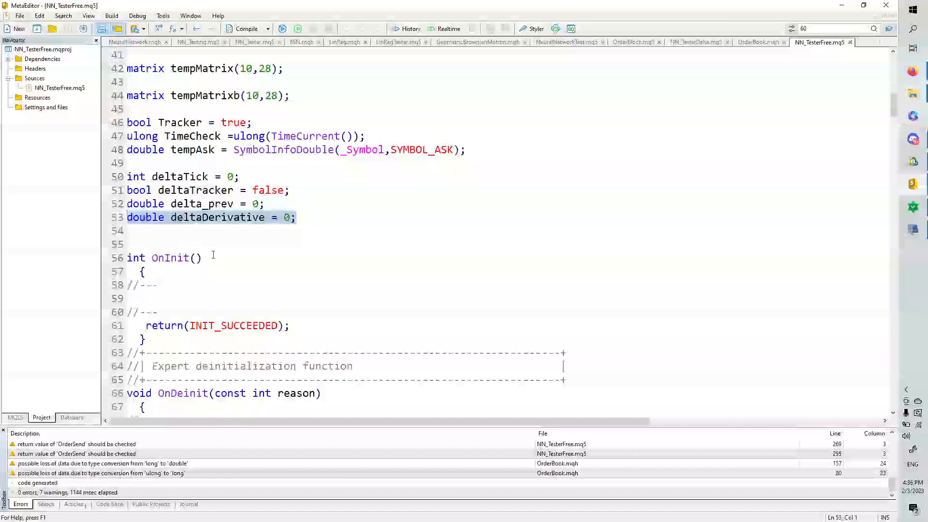
Step: Scroll through OnDeinit and OnTick to the position-closing loop and current Ask/Bid reads
scroll(down, 3)
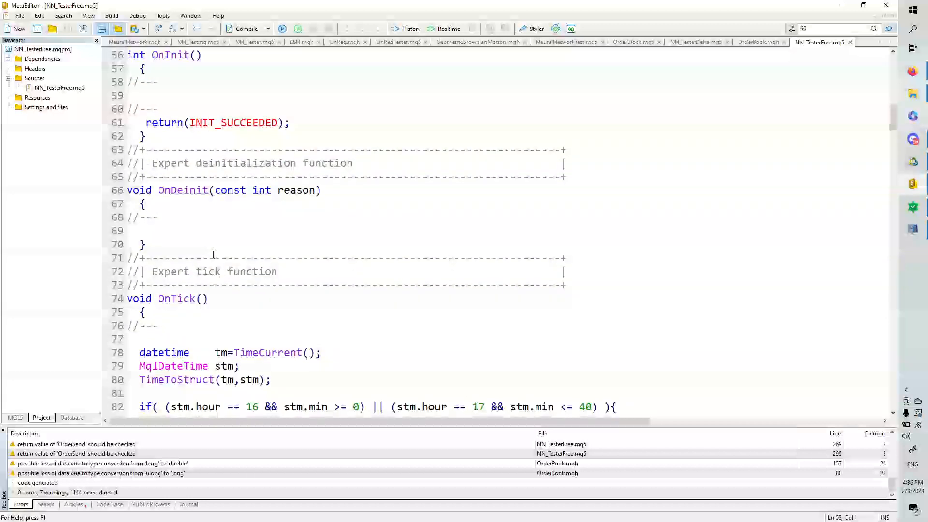
scroll(down, 3)
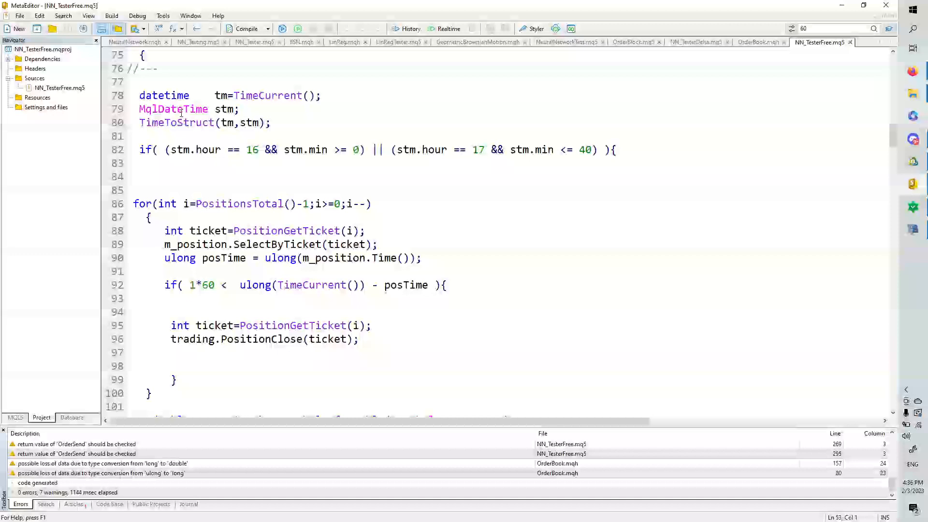
mouse_move(250, 137)
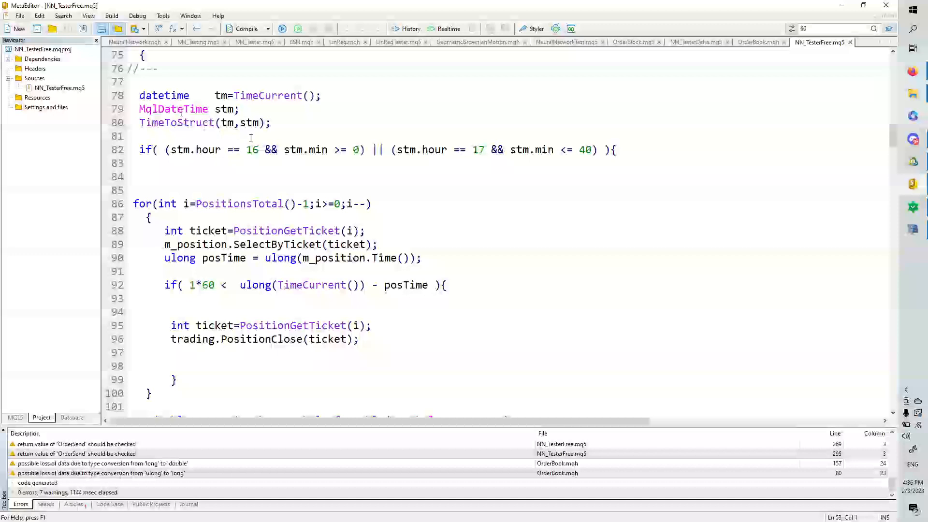
mouse_move(206, 156)
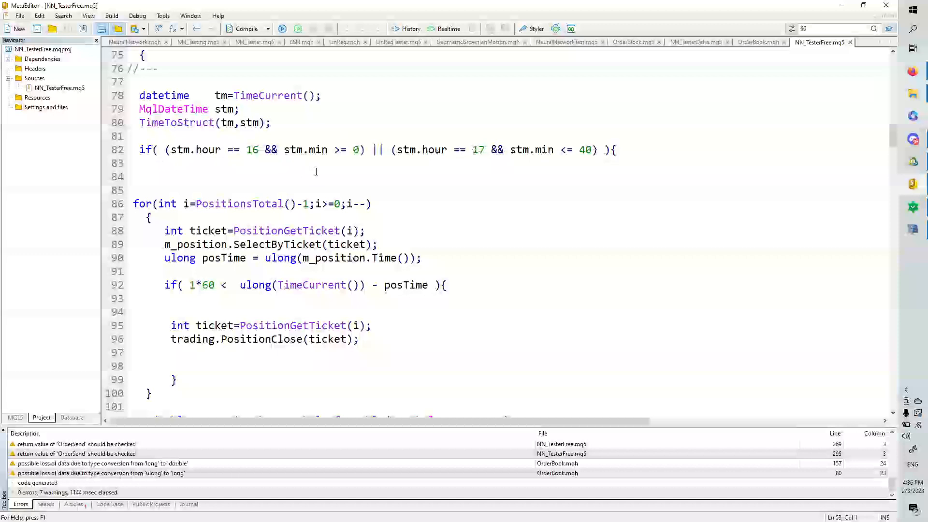
mouse_move(363, 192)
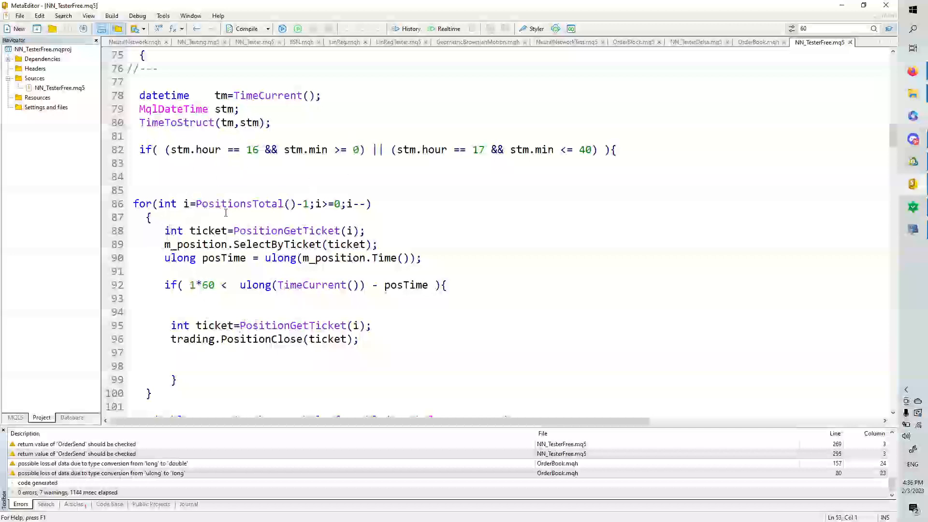
scroll(down, 3)
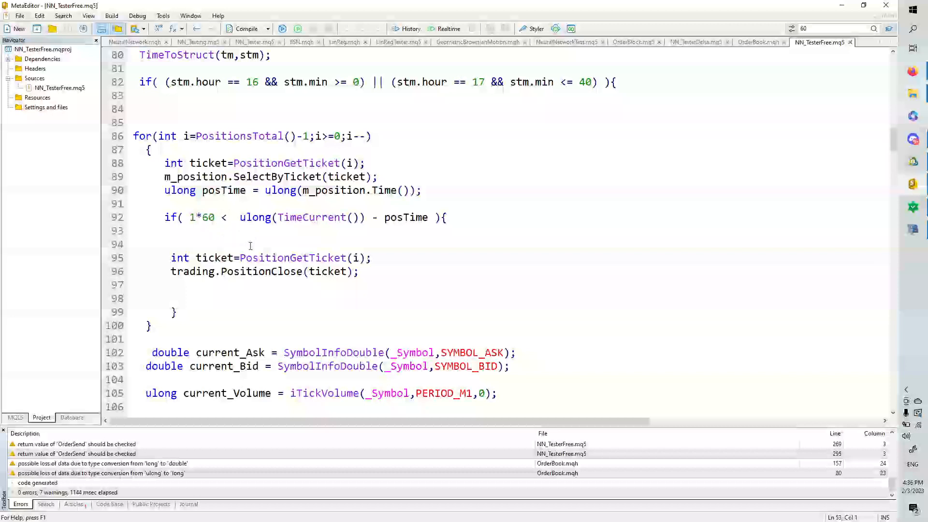
mouse_move(258, 301)
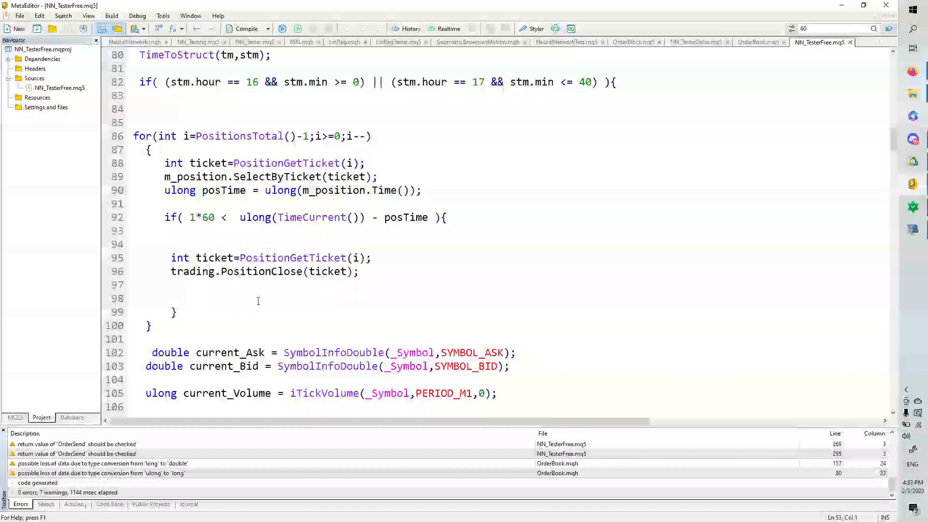
Step: Scroll to the order-book delta calculation and the deltaDerivative and delta_prev formulas
scroll(down, 3)
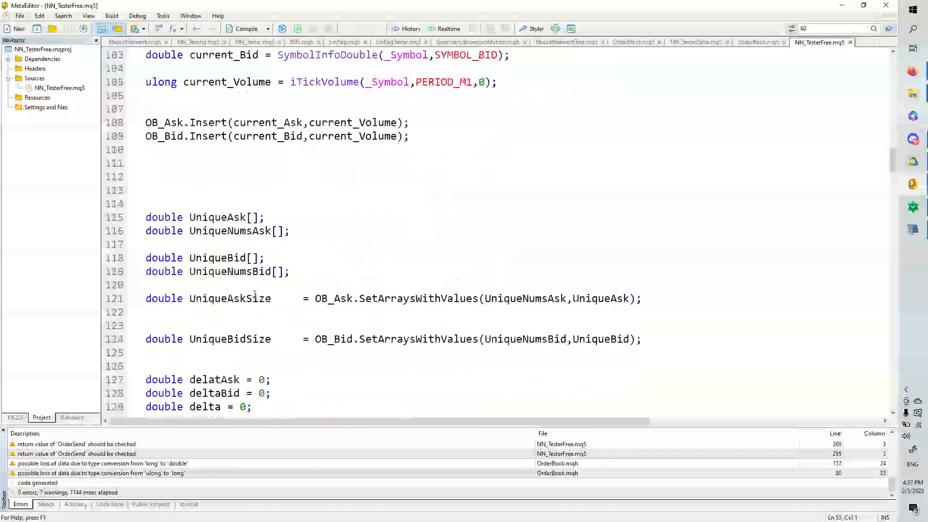
scroll(up, 3)
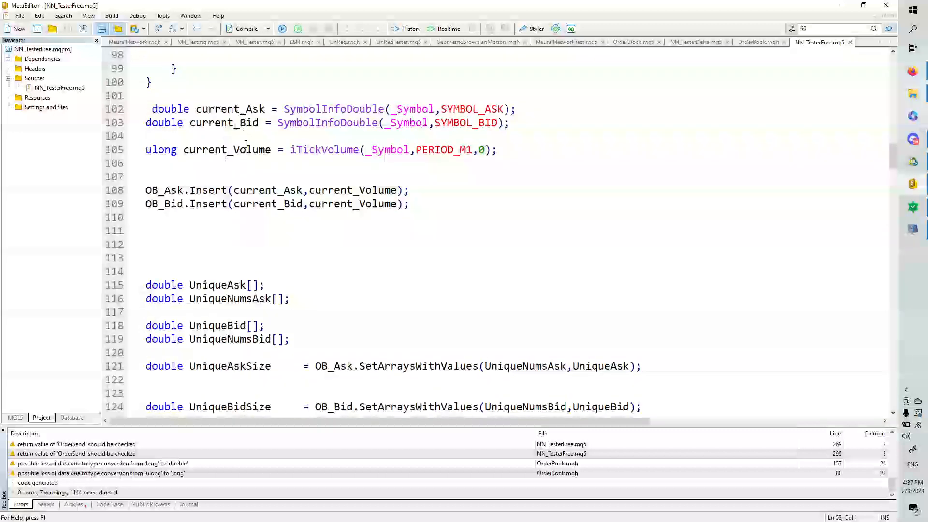
mouse_move(260, 219)
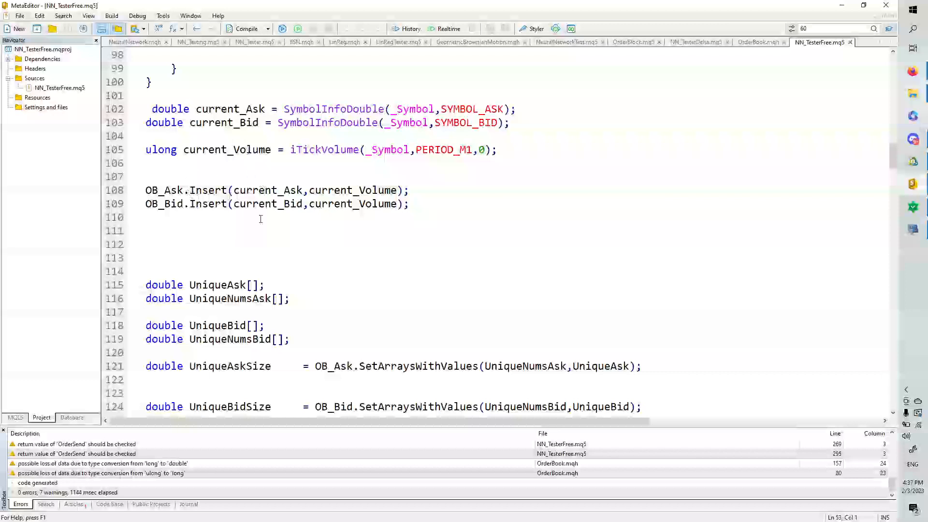
scroll(down, 3)
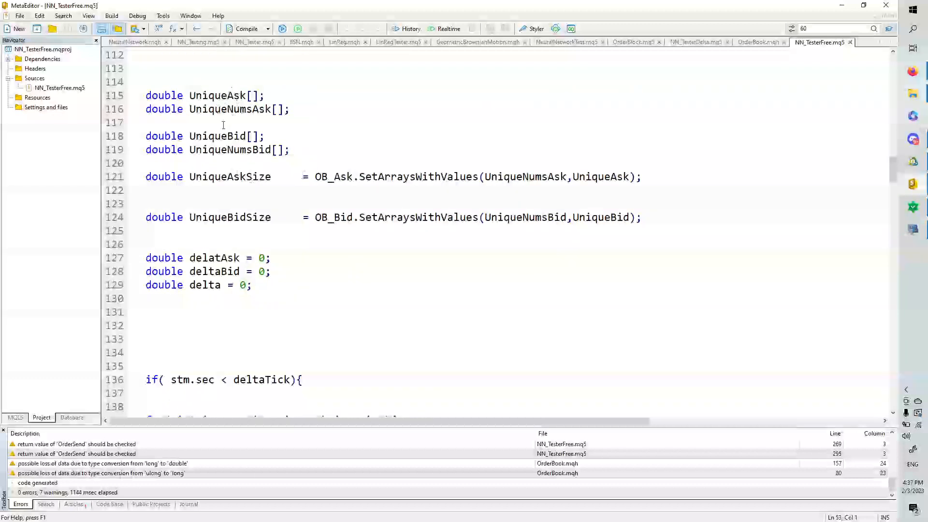
mouse_move(237, 171)
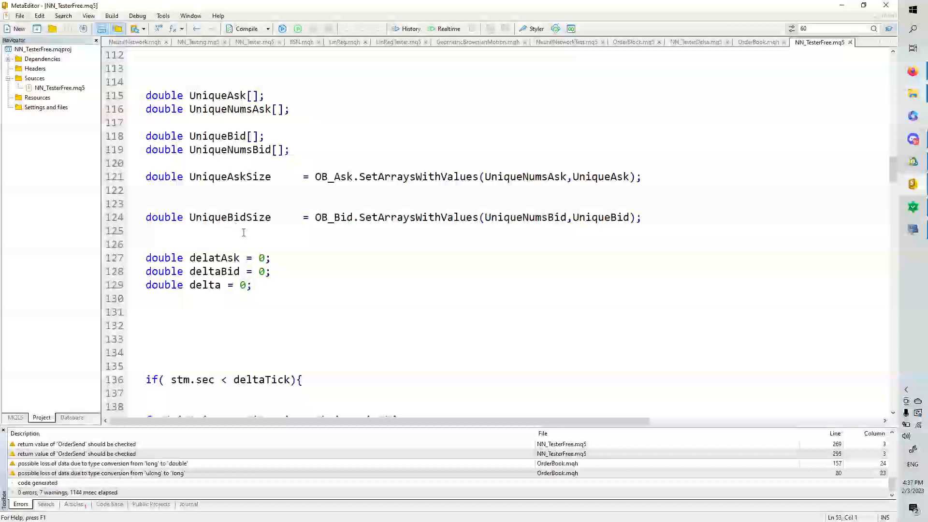
scroll(down, 3)
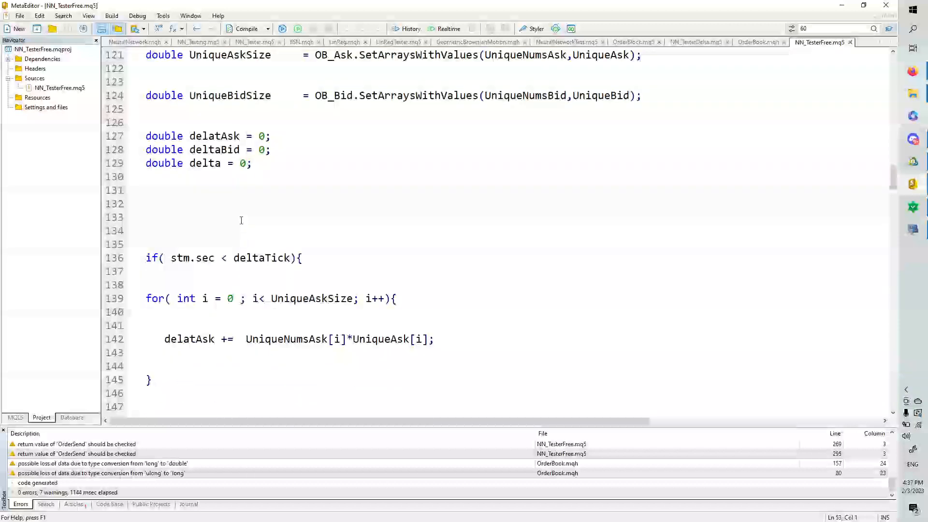
mouse_move(243, 174)
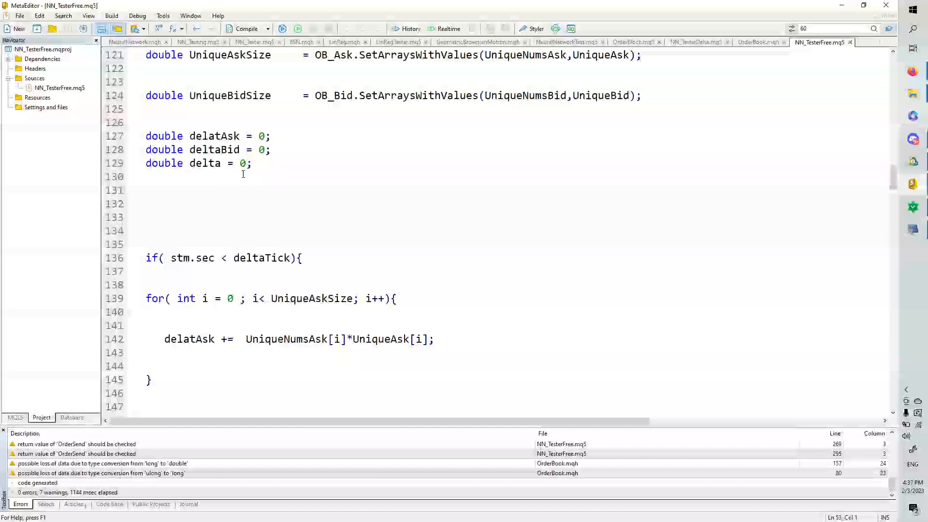
scroll(down, 3)
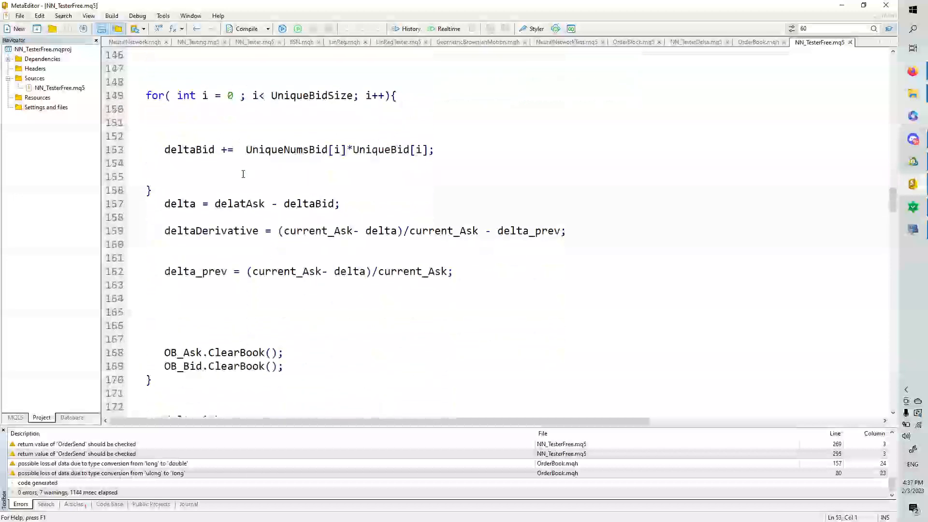
scroll(down, 3)
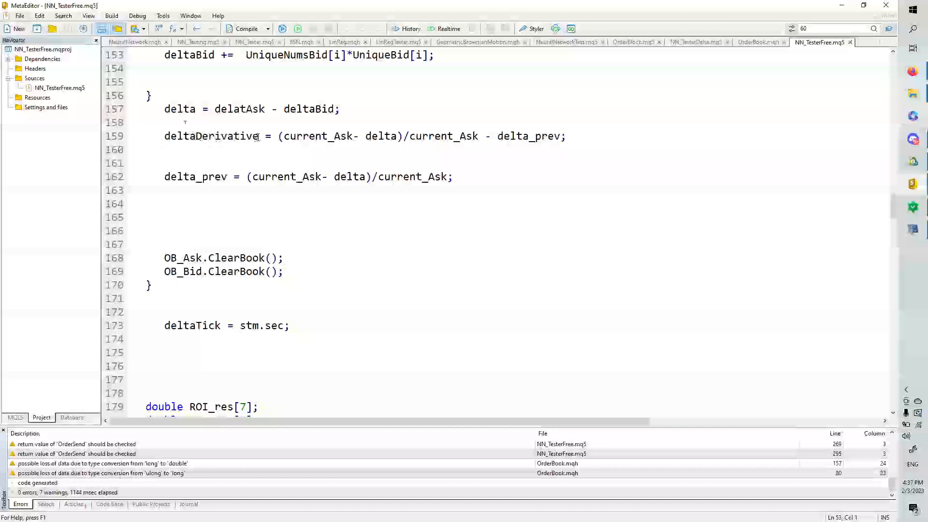
Step: Select the deltaDerivative variable name on line 159
double_click(210, 136)
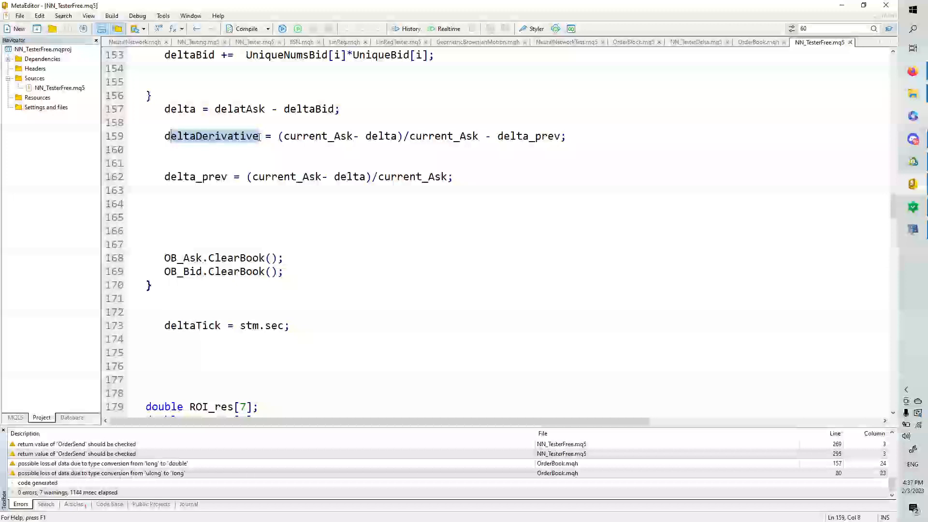
click(271, 136)
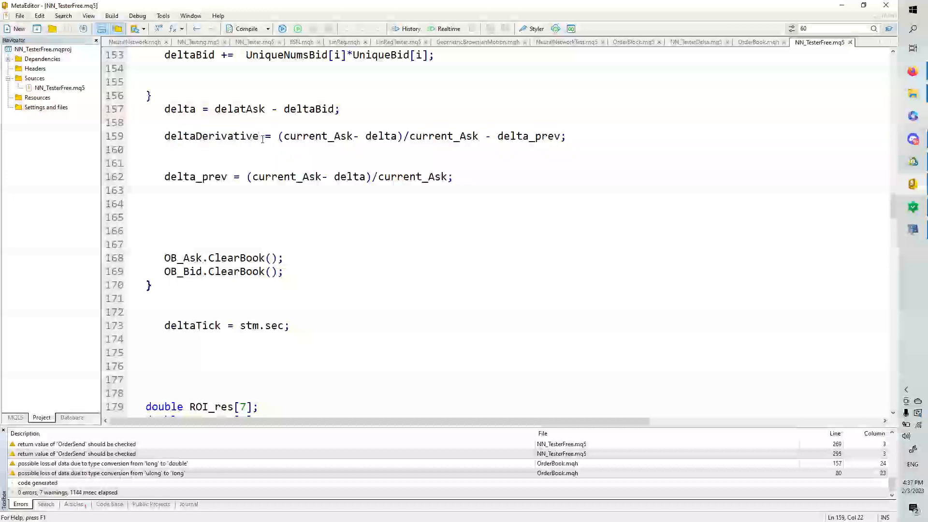
double_click(211, 136)
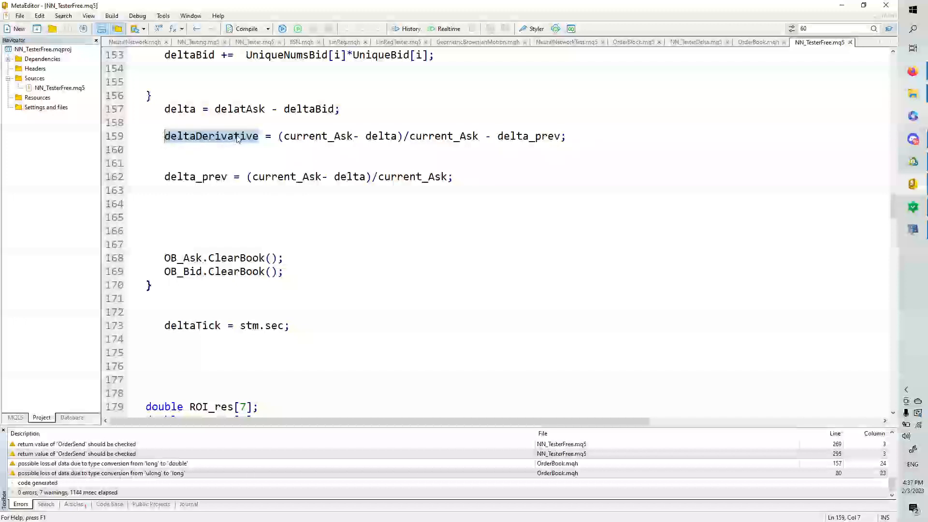
mouse_move(237, 145)
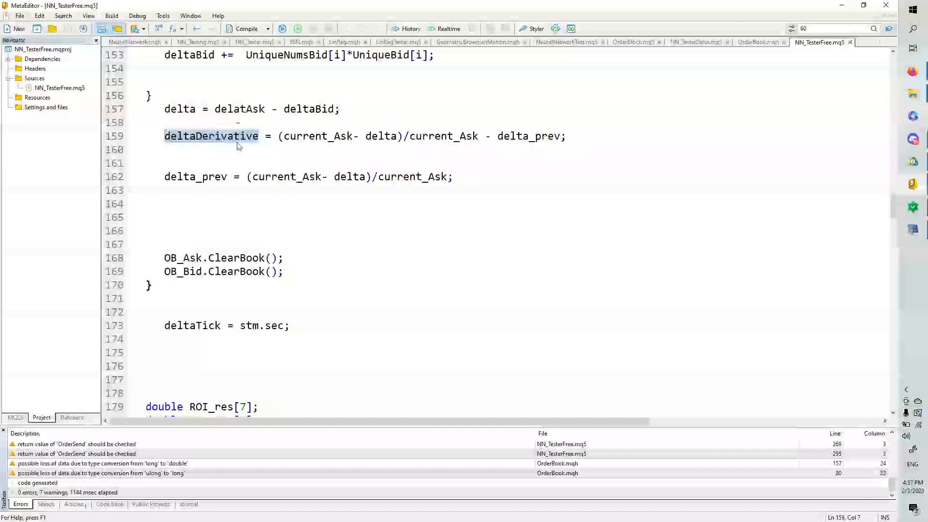
mouse_move(200, 146)
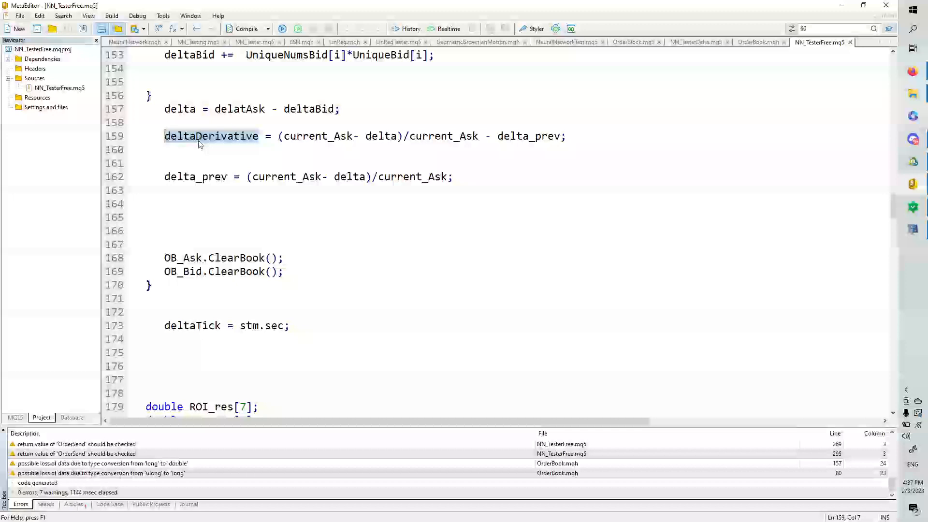
Step: Scroll back and forth through the indicator code to the moving average setup
scroll(down, 3)
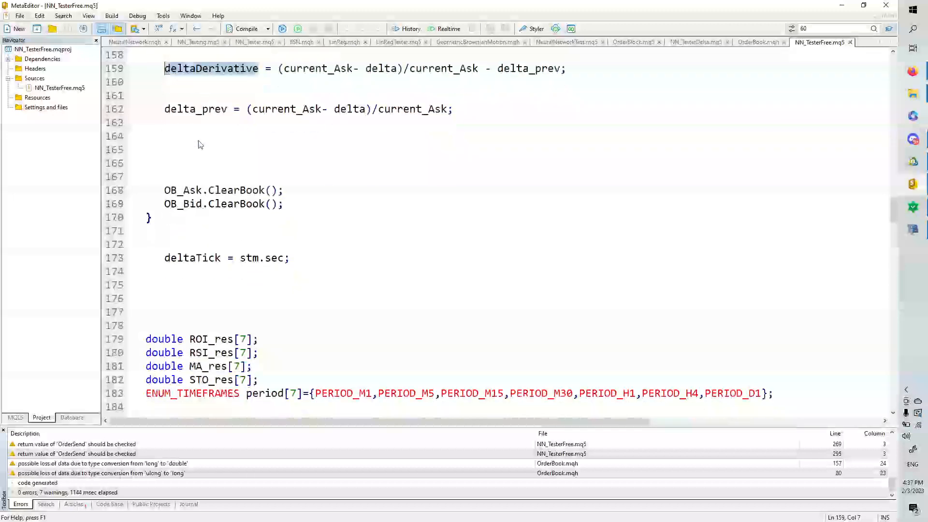
scroll(down, 3)
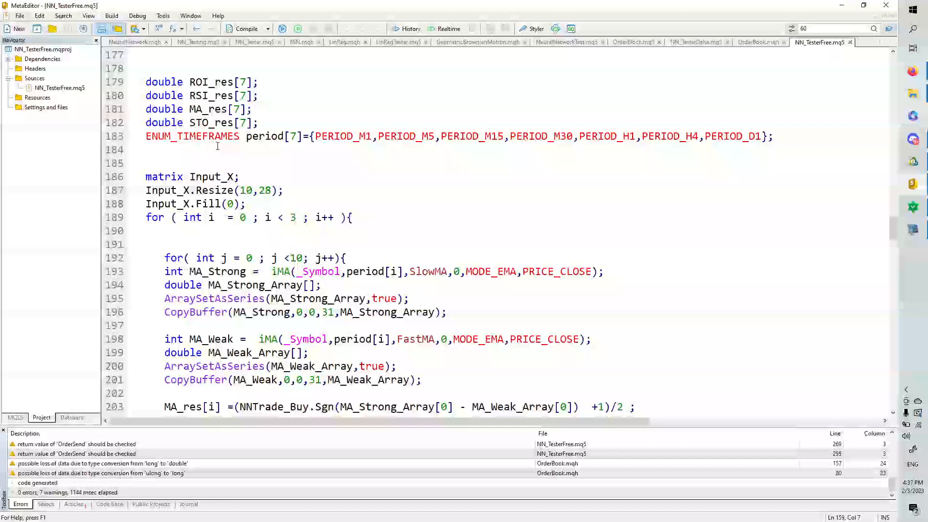
scroll(up, 3)
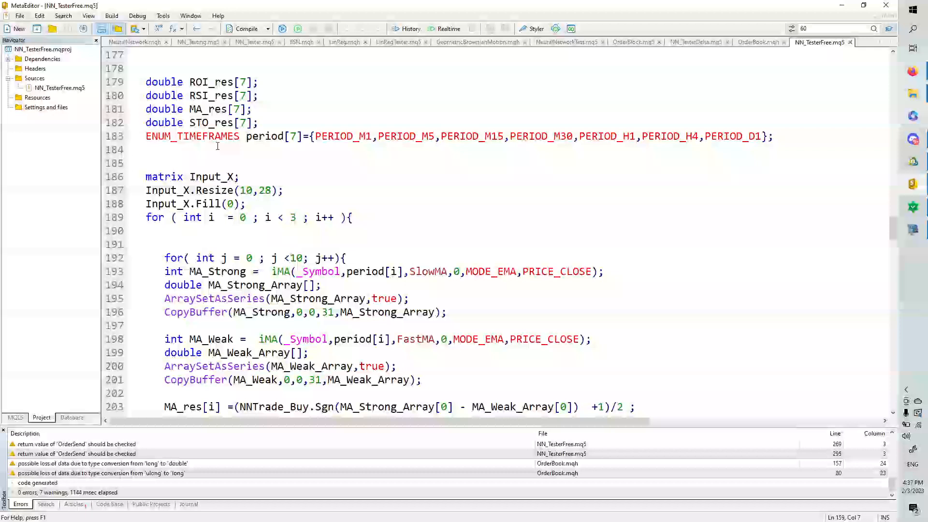
scroll(down, 3)
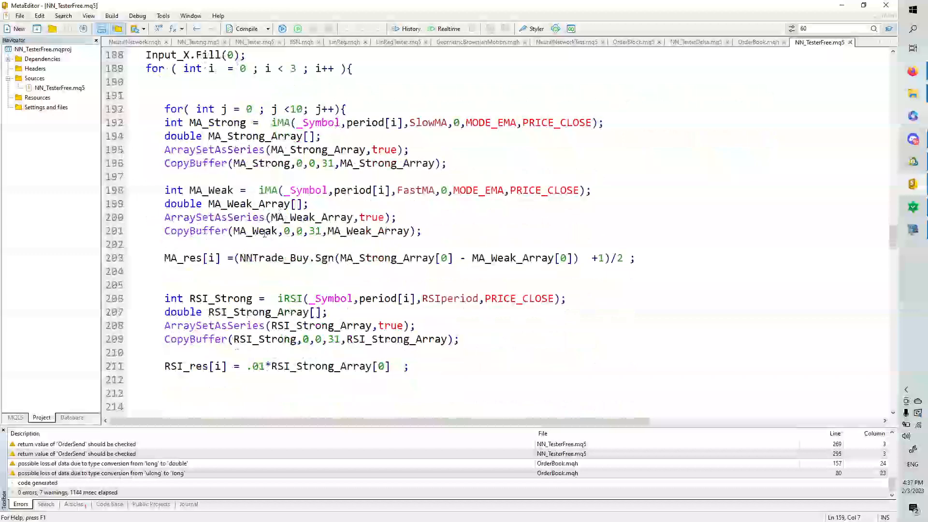
scroll(down, 3)
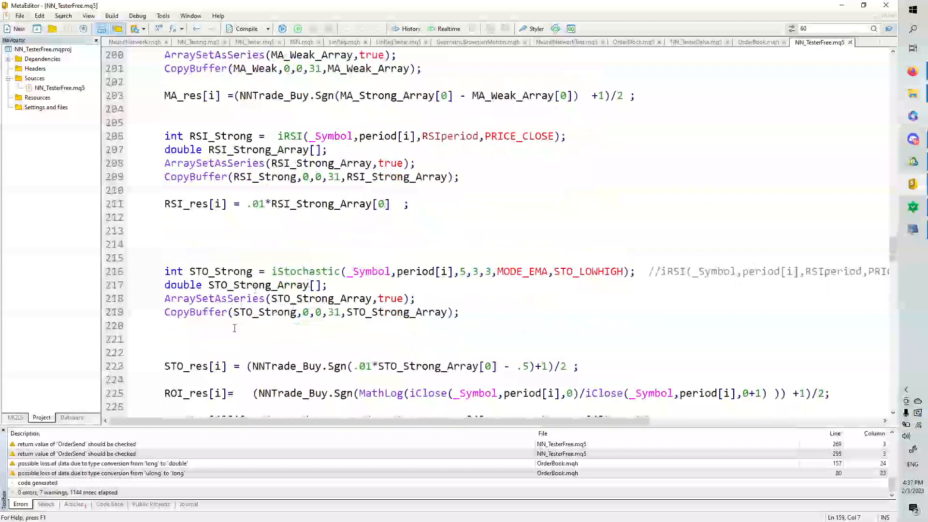
scroll(up, 3)
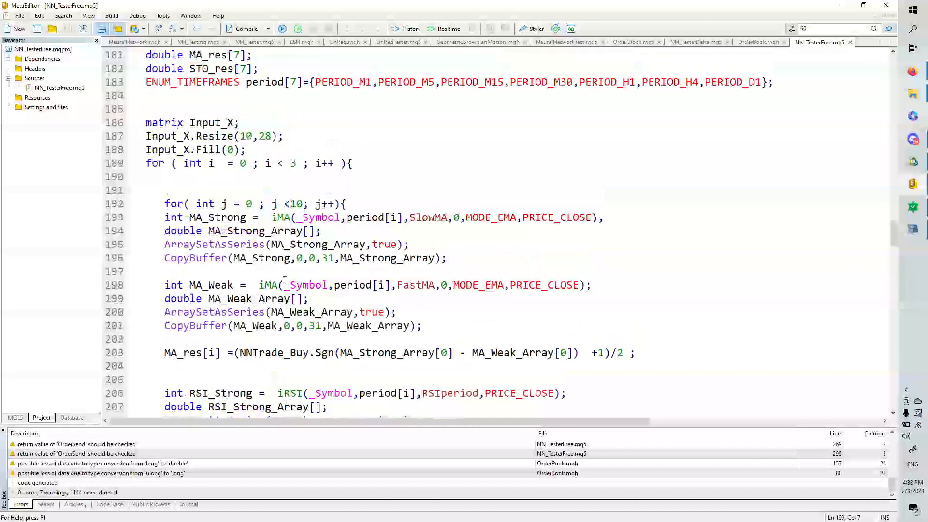
scroll(up, 3)
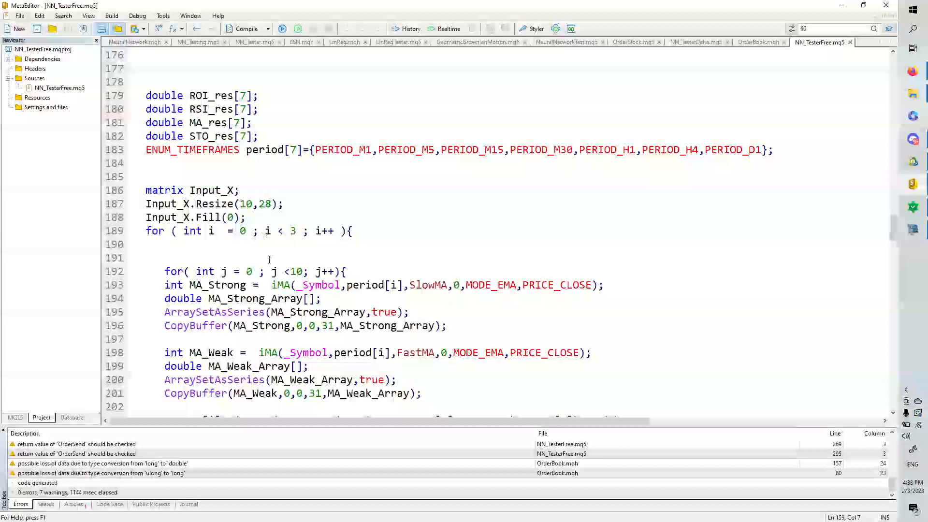
scroll(down, 3)
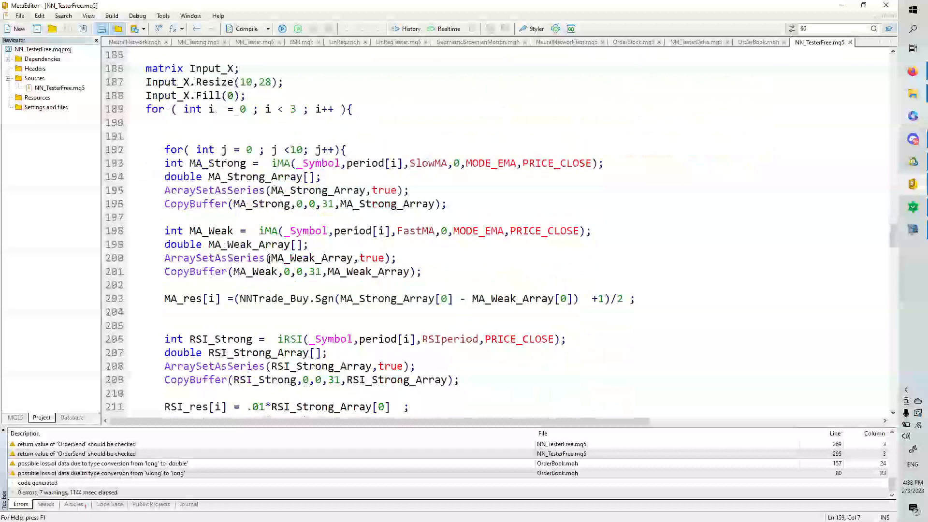
click(259, 163)
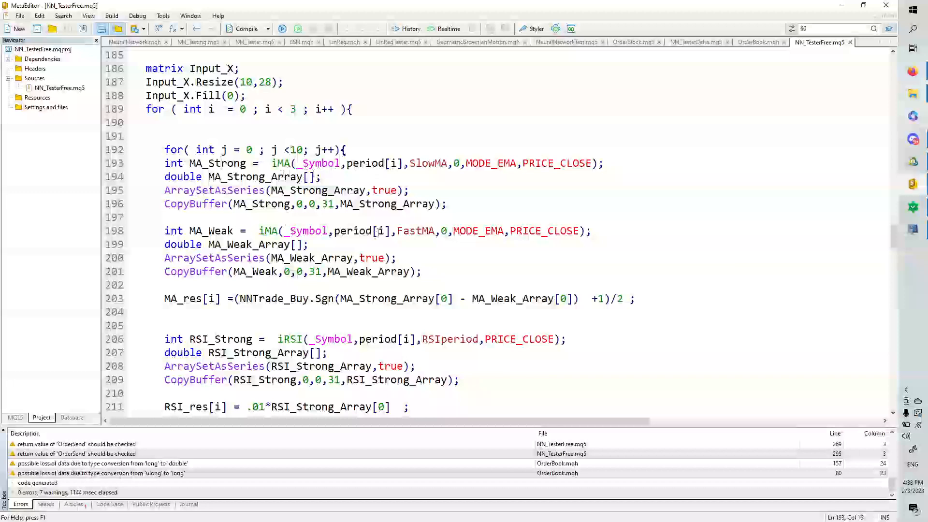
Step: Scroll on to lines 211–237 with the Input_X assignments and Print call
scroll(down, 3)
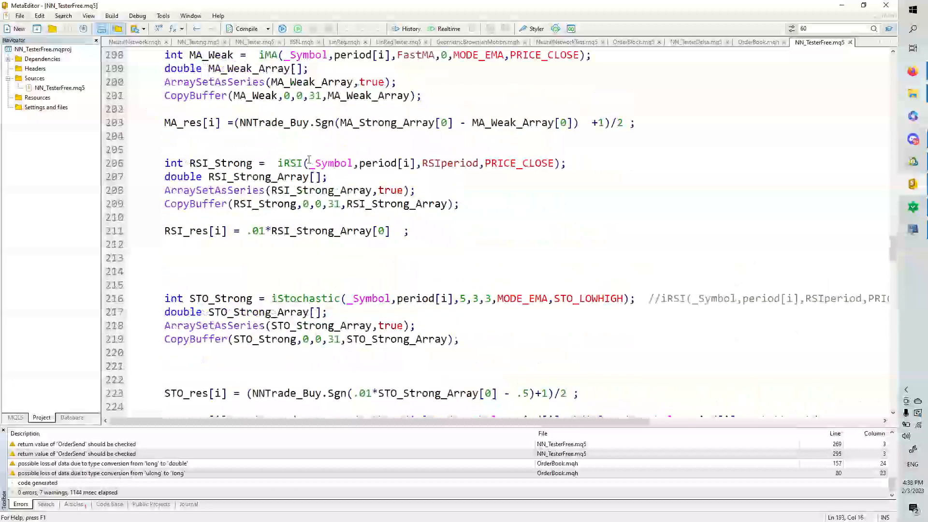
scroll(down, 3)
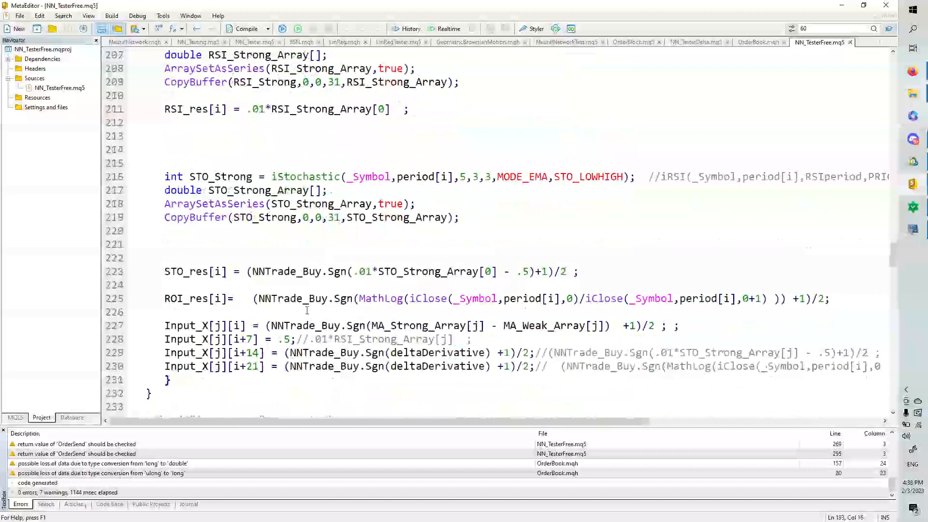
scroll(down, 3)
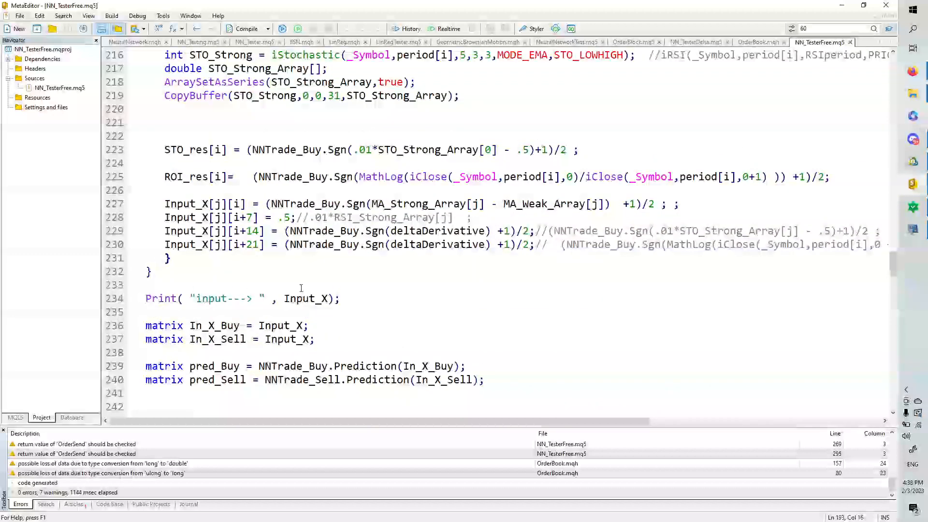
scroll(up, 3)
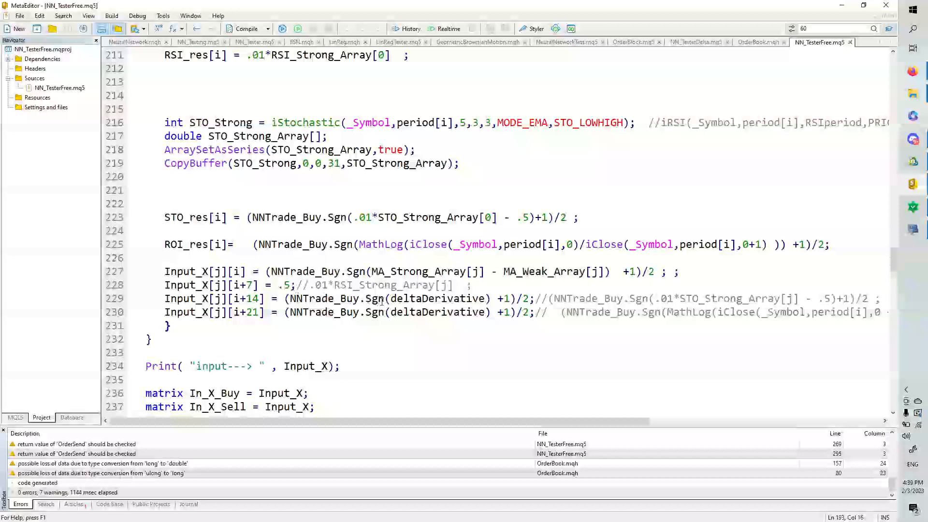
mouse_move(416, 312)
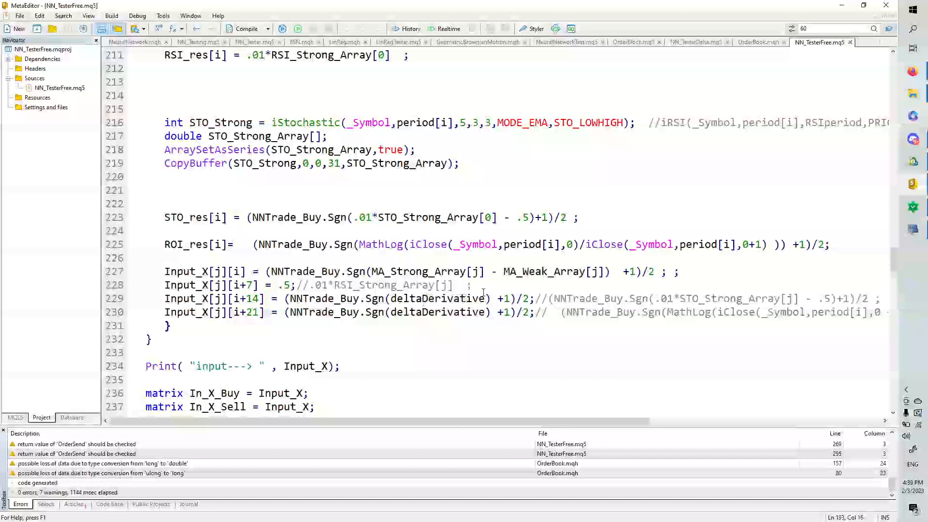
mouse_move(423, 322)
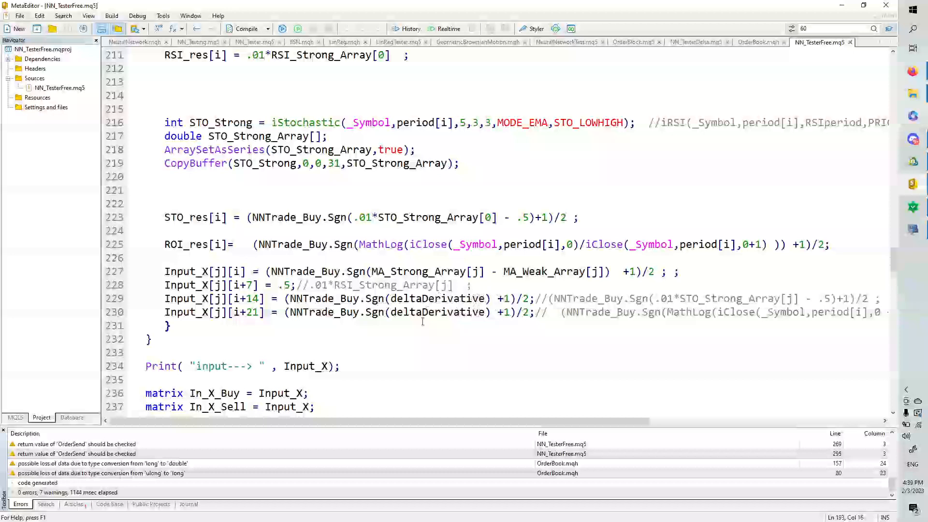
Step: Scroll to the pred_Buy/pred_Sell Prediction calls and the myrequest buy-order fields
scroll(down, 3)
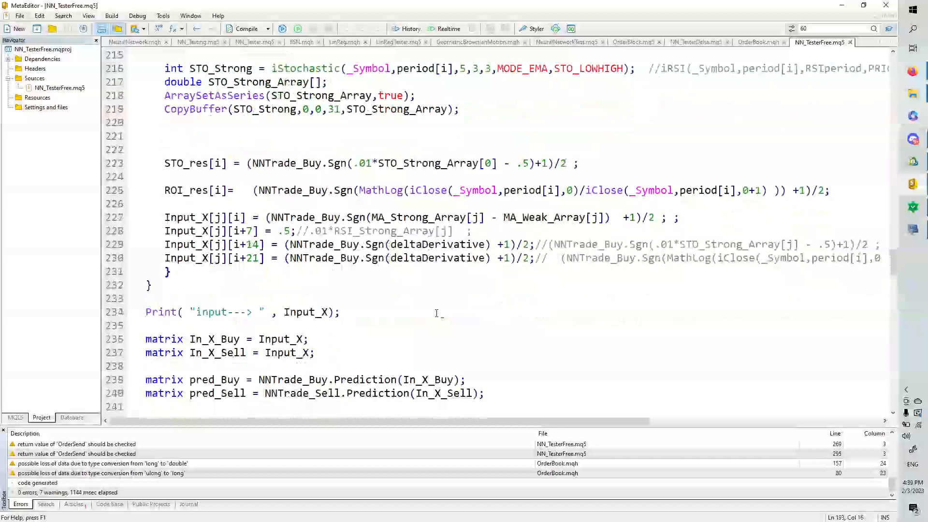
scroll(down, 3)
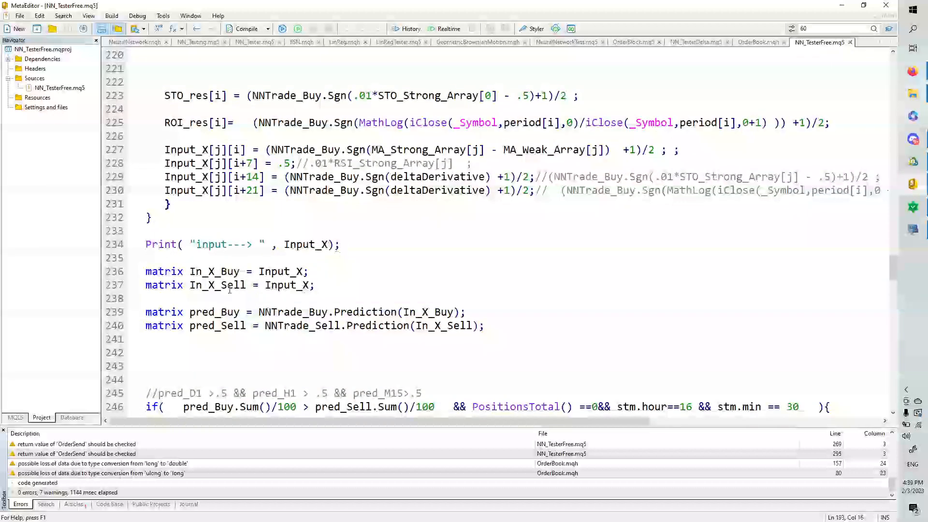
scroll(down, 3)
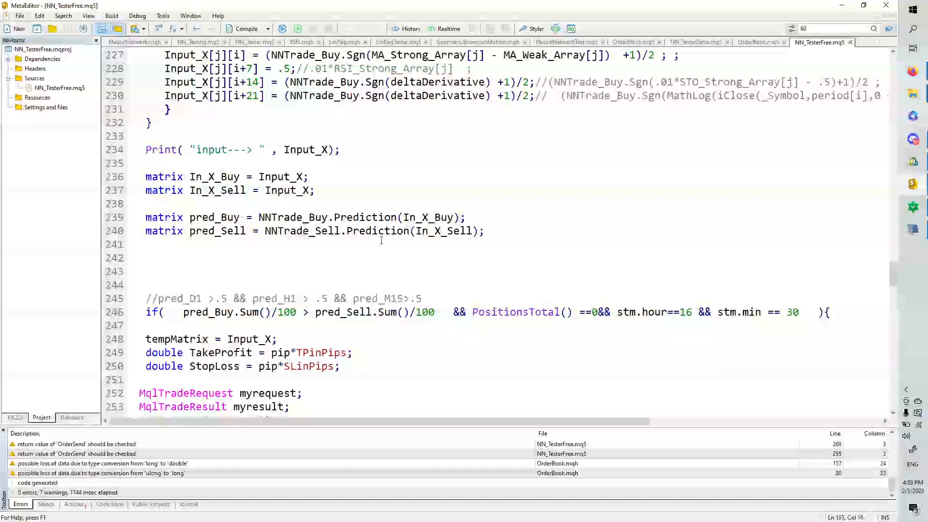
mouse_move(351, 217)
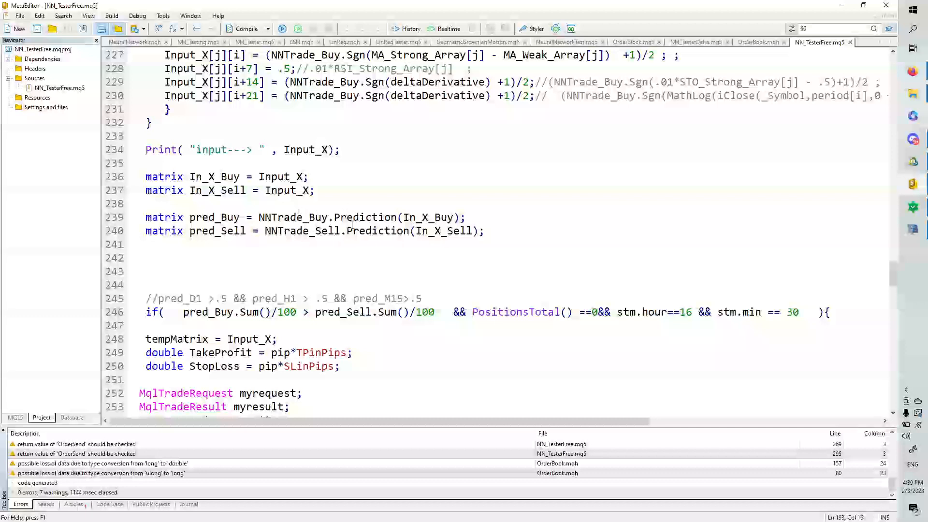
mouse_move(311, 231)
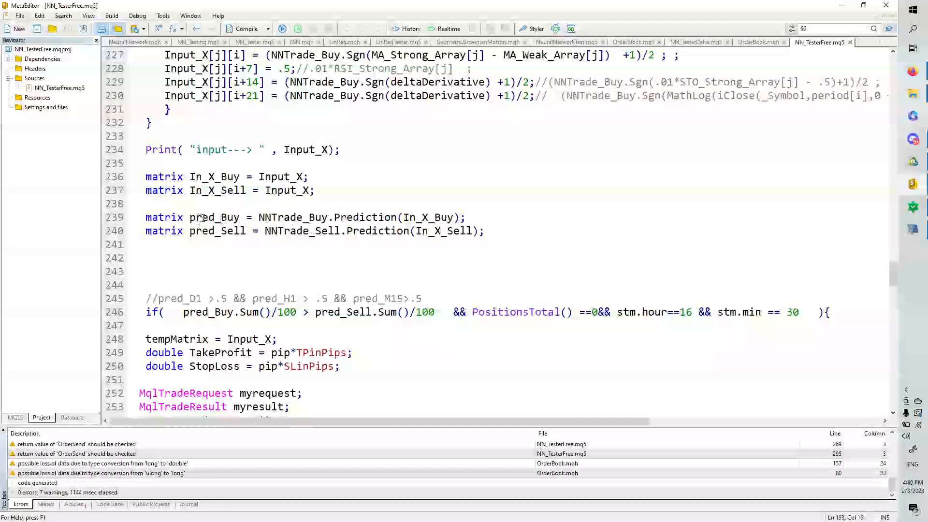
scroll(down, 3)
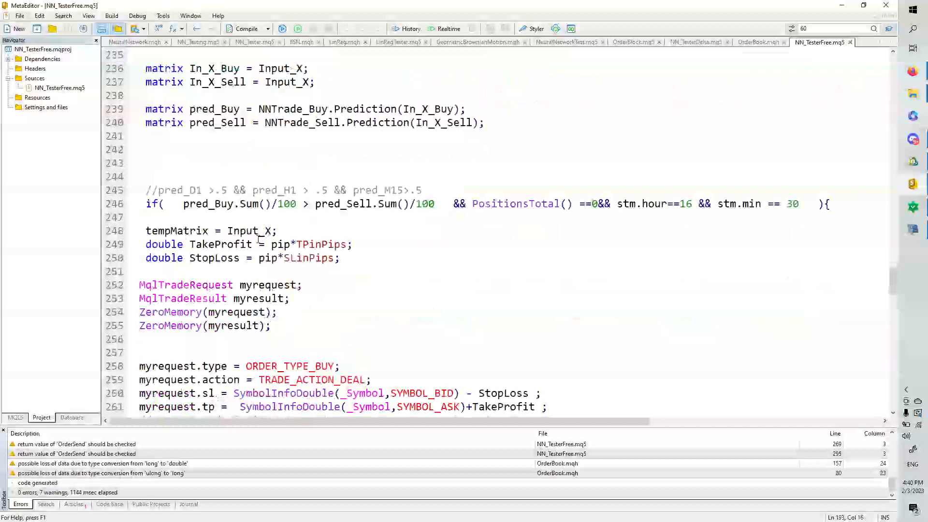
scroll(up, 3)
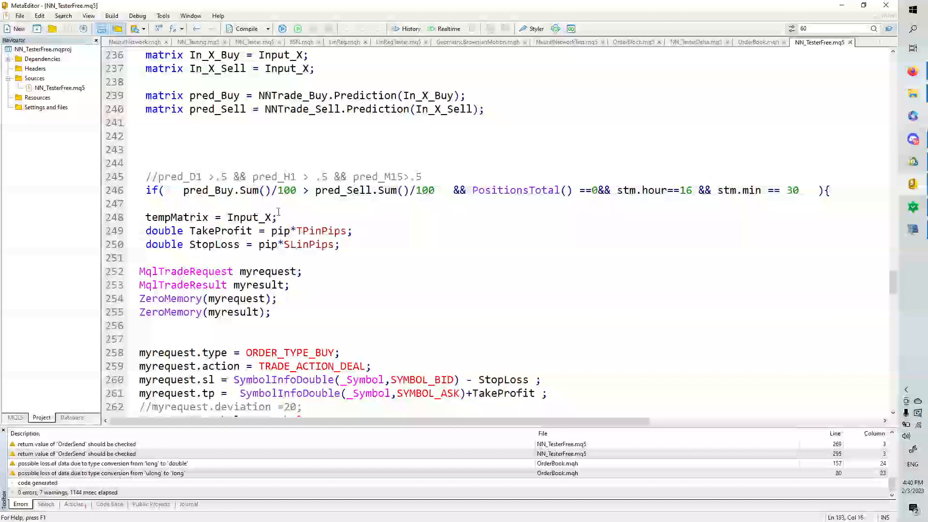
scroll(down, 3)
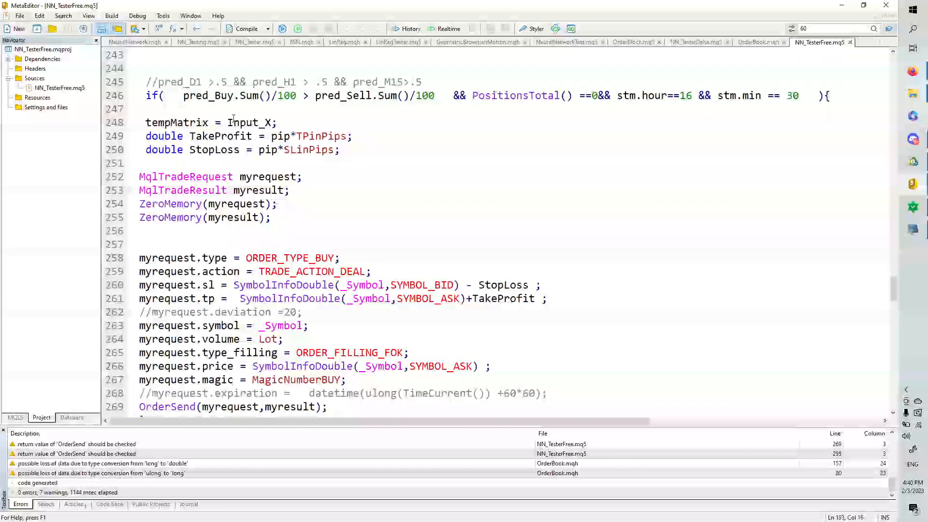
scroll(down, 3)
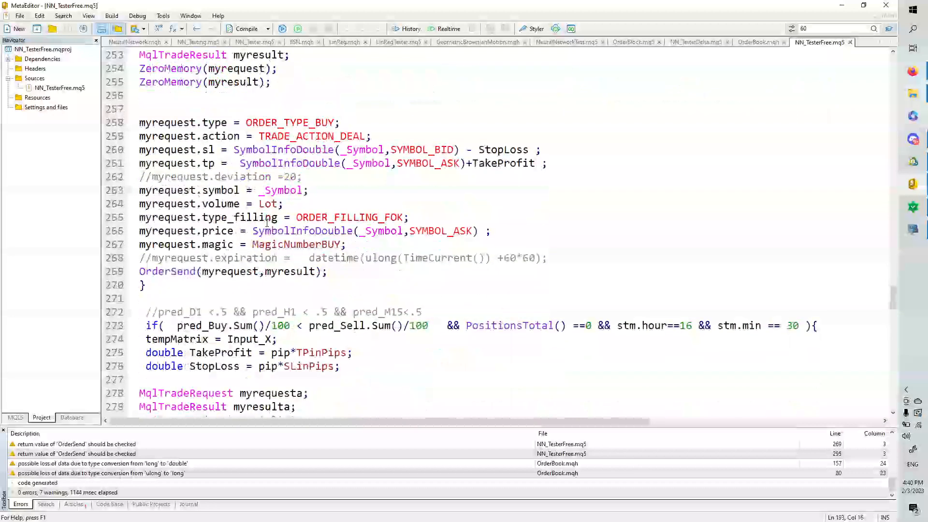
scroll(up, 3)
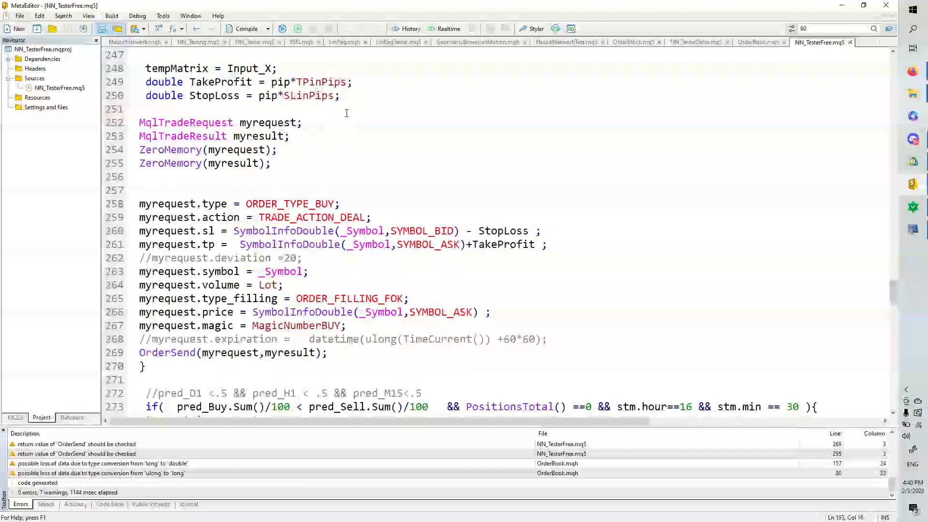
scroll(down, 3)
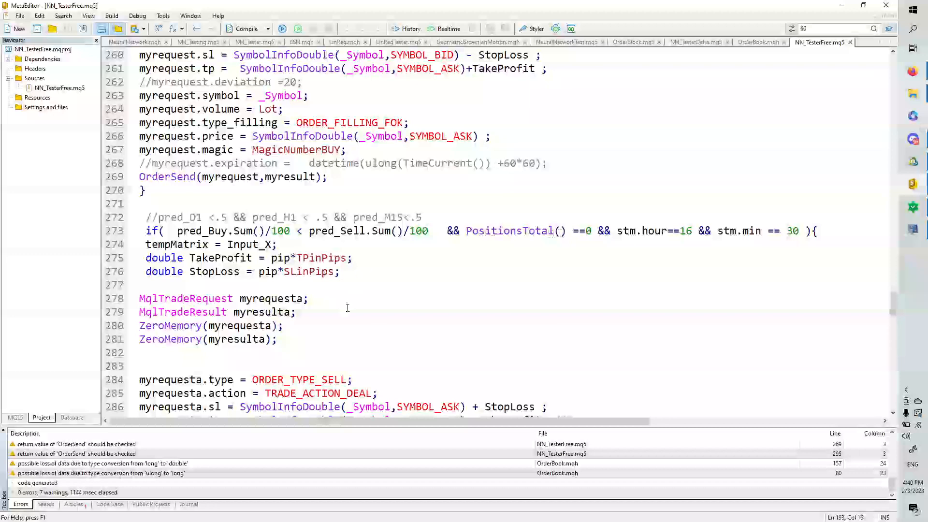
scroll(down, 3)
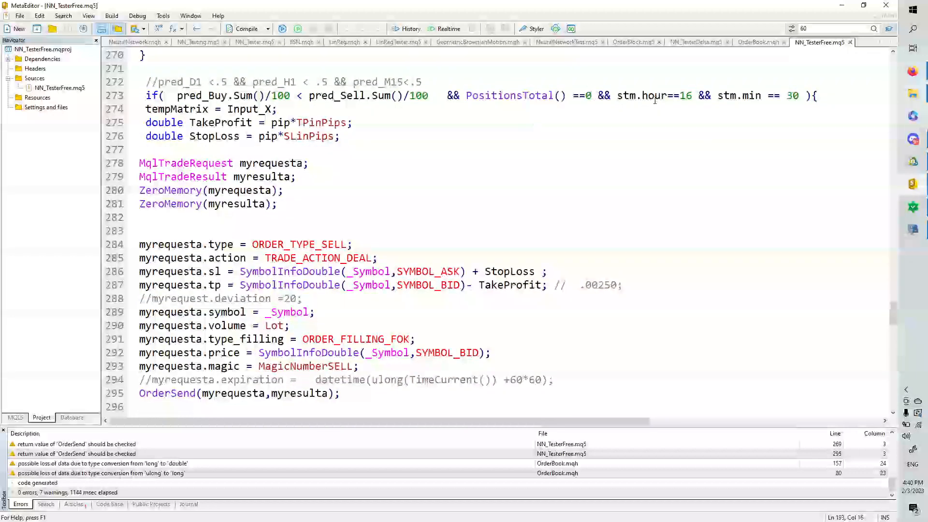
mouse_move(544, 172)
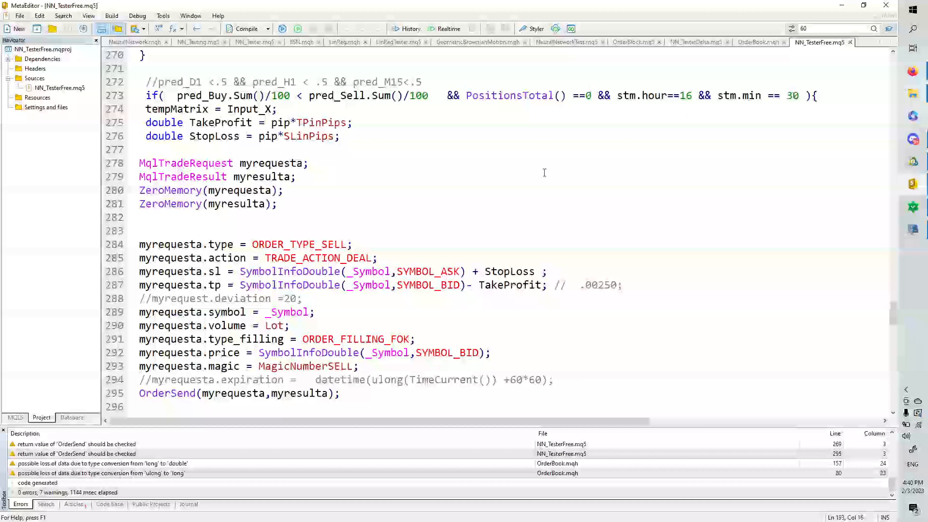
scroll(down, 3)
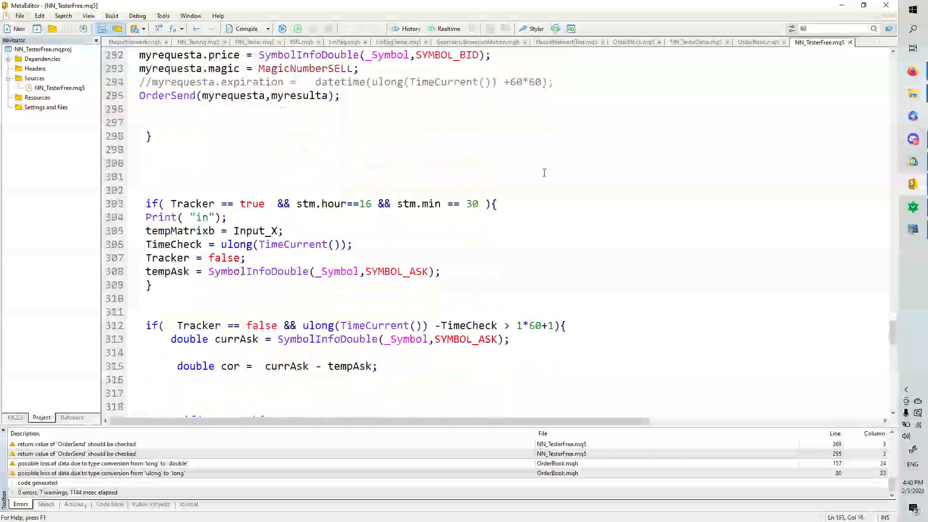
scroll(down, 3)
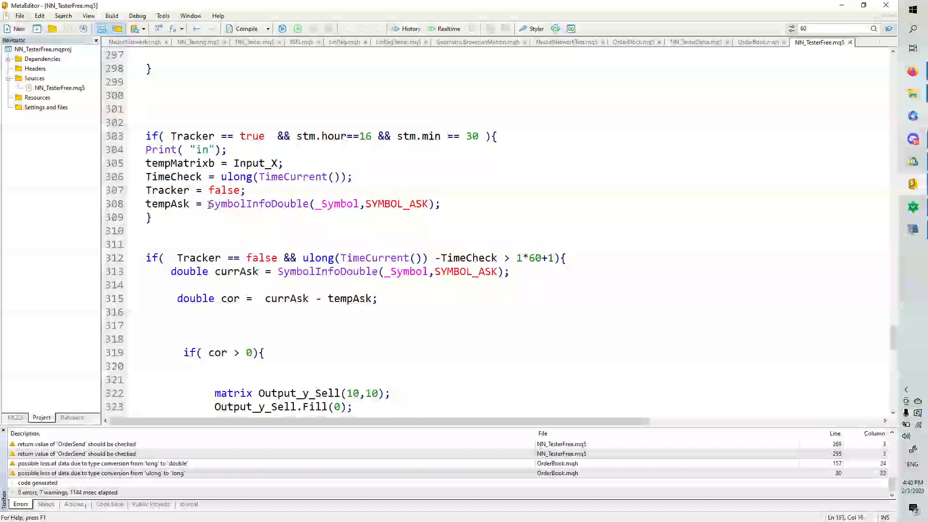
scroll(up, 3)
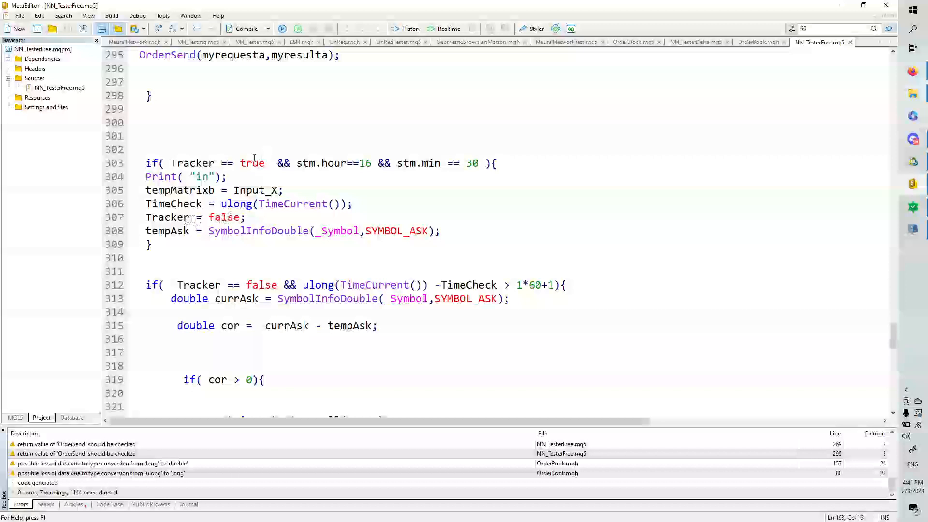
mouse_move(270, 180)
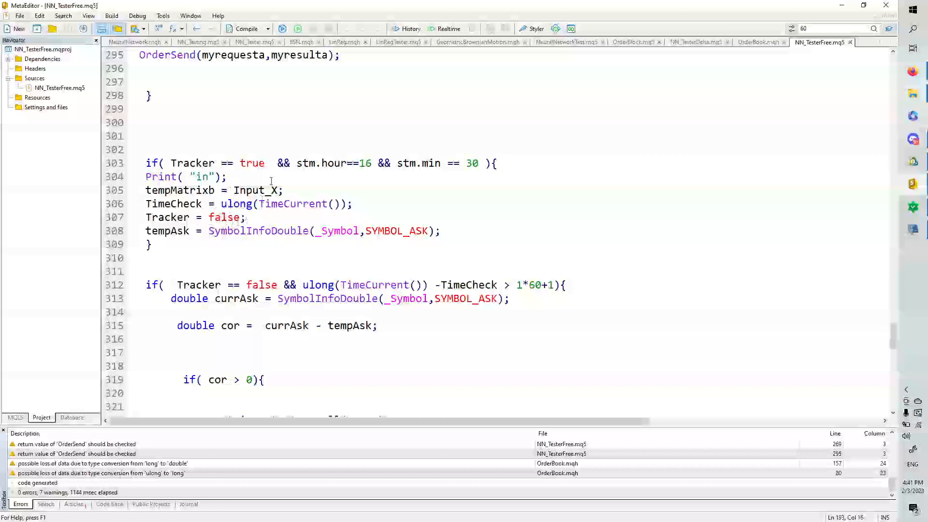
scroll(down, 3)
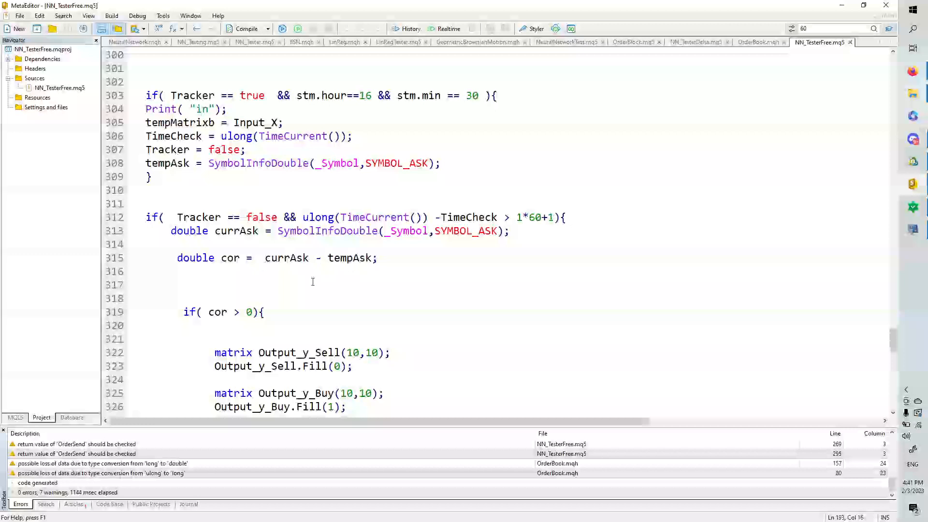
scroll(down, 3)
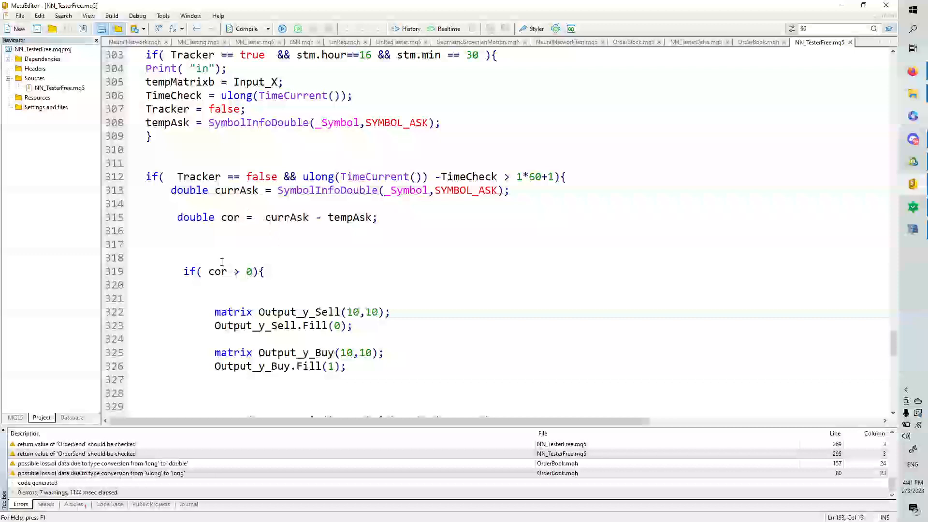
mouse_move(207, 259)
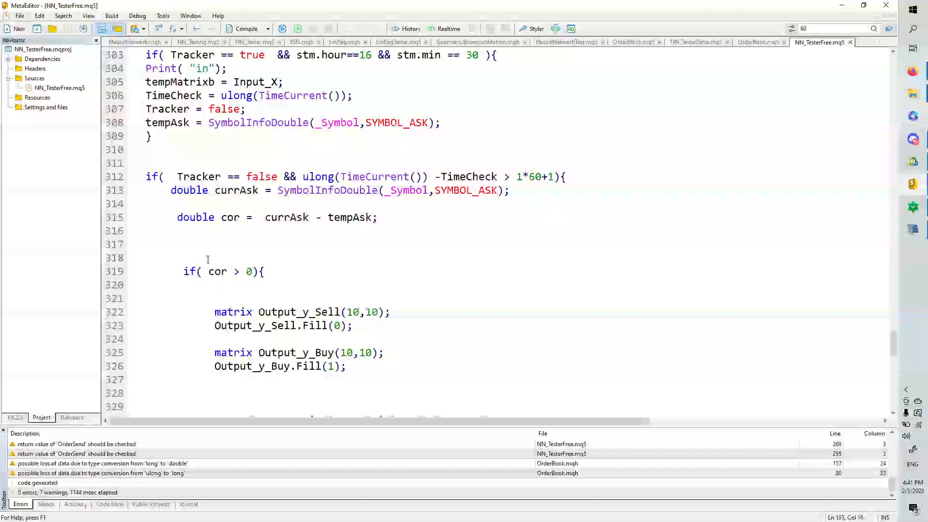
mouse_move(211, 236)
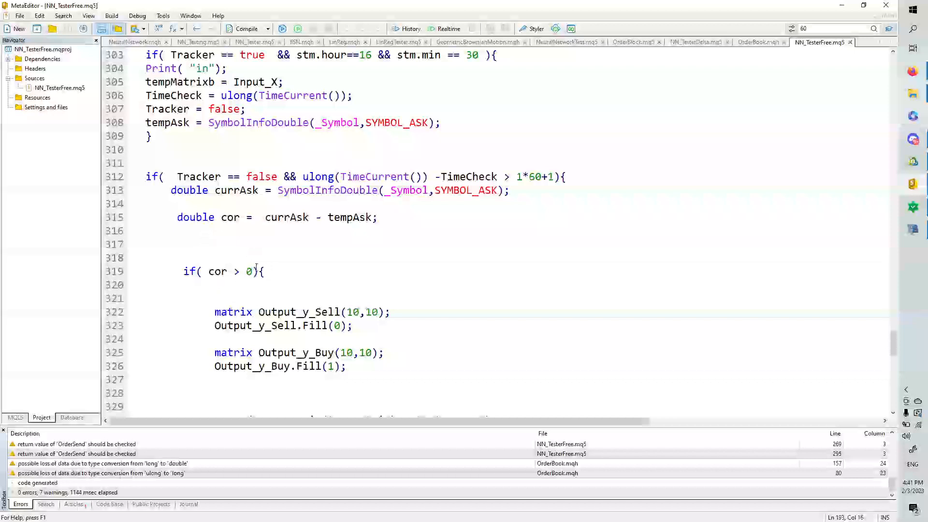
mouse_move(220, 291)
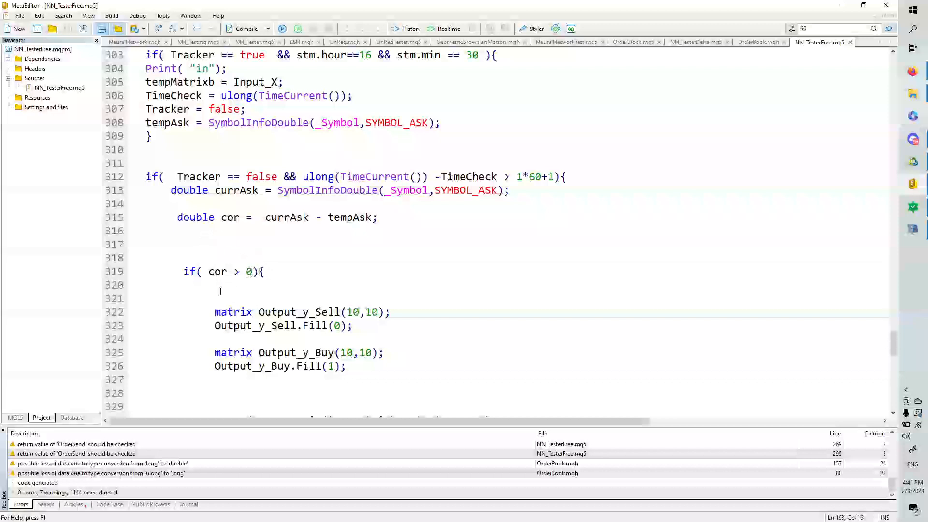
Step: Scroll through the cor-based Train branches and Tracker reset to the file's end
scroll(down, 3)
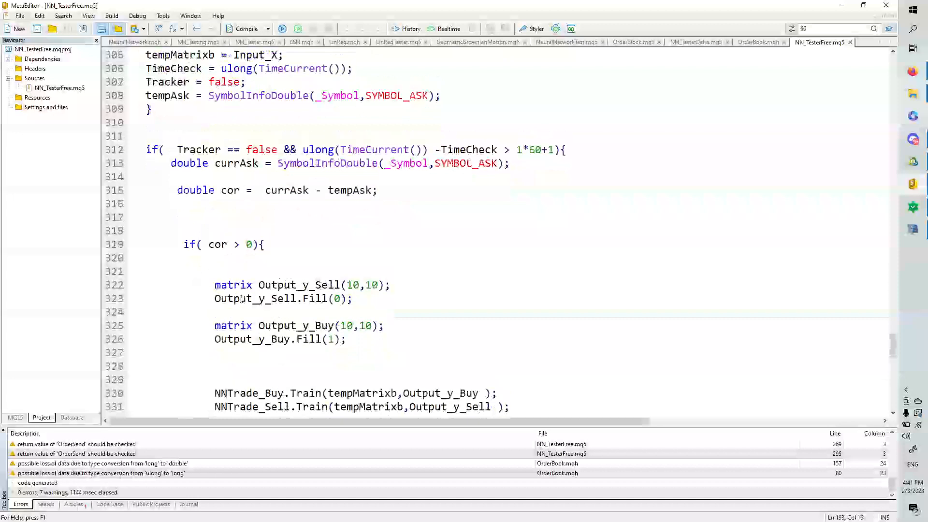
scroll(down, 3)
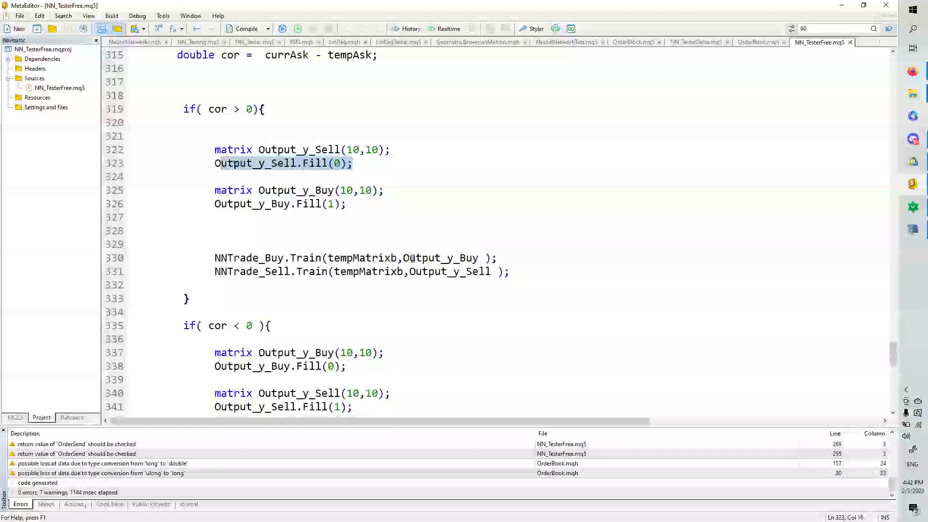
scroll(down, 3)
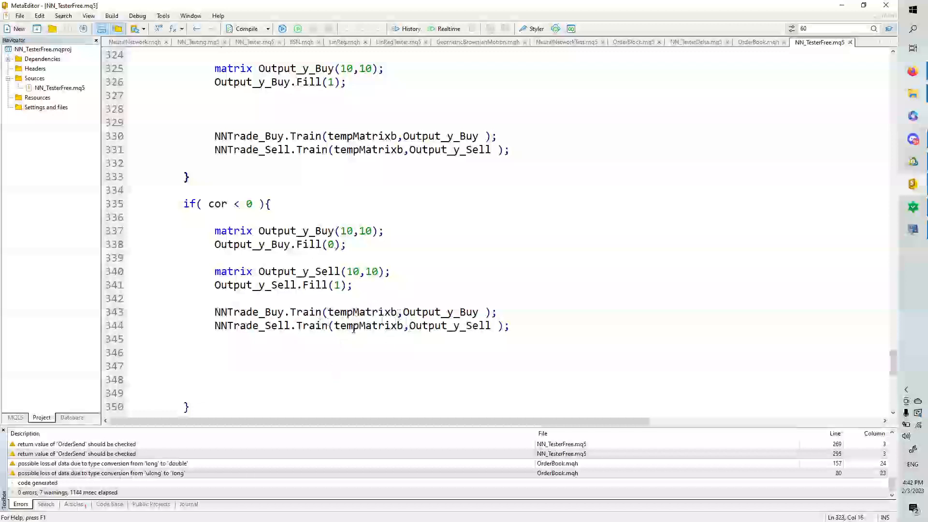
scroll(down, 3)
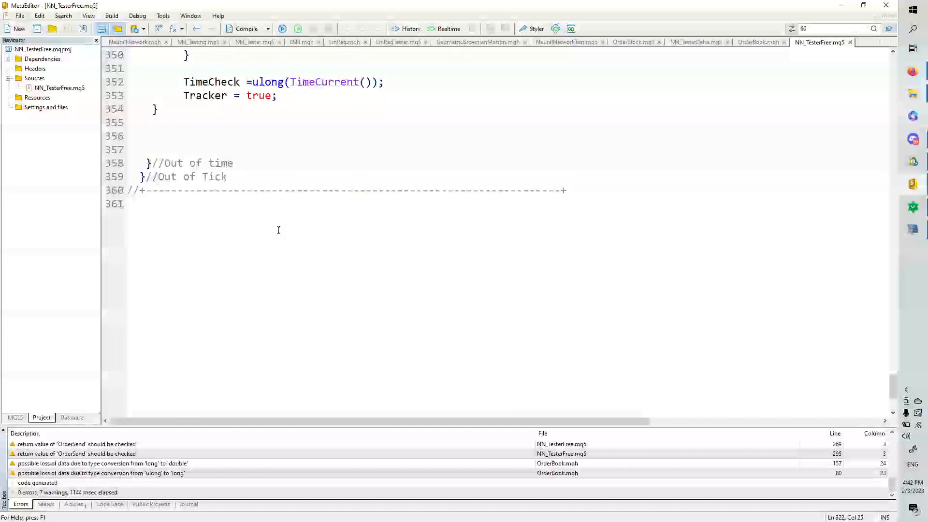
Step: Scroll back up to the NN_TesterFree.mq5 header and includes
scroll(up, 3)
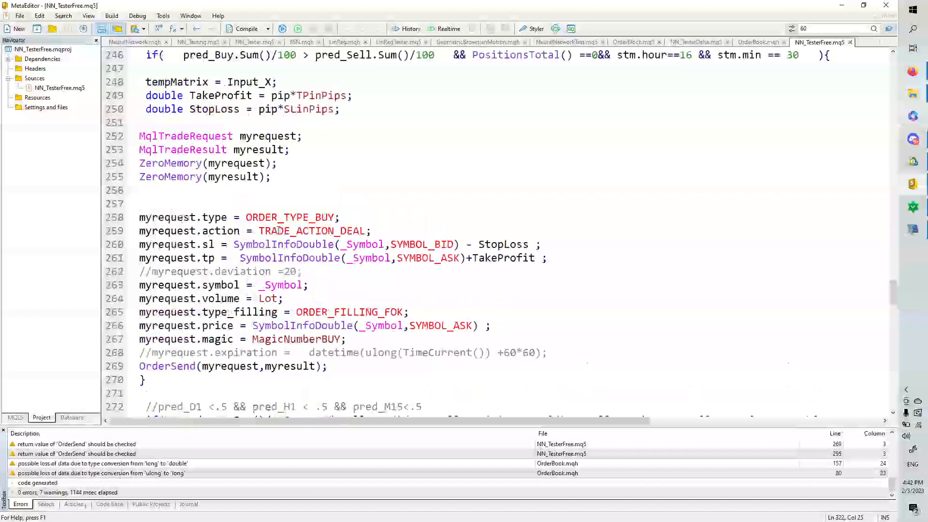
scroll(up, 3)
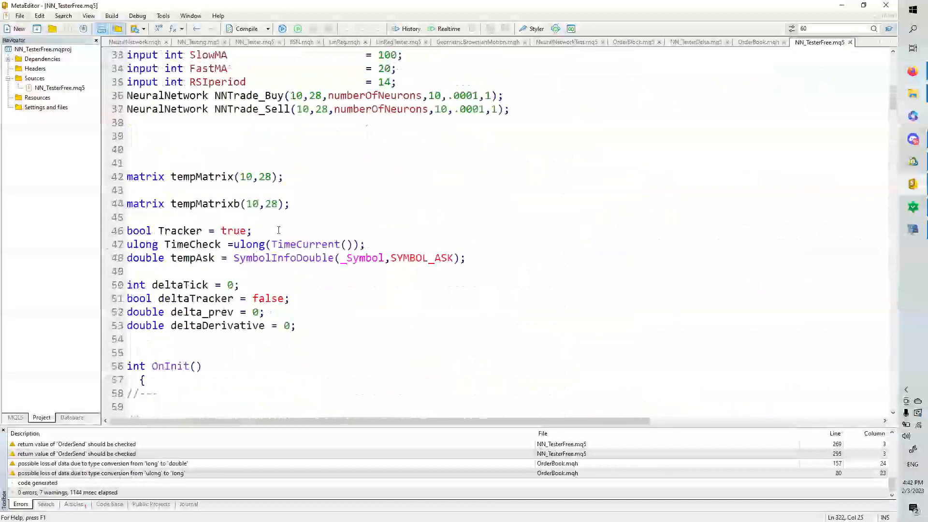
scroll(up, 3)
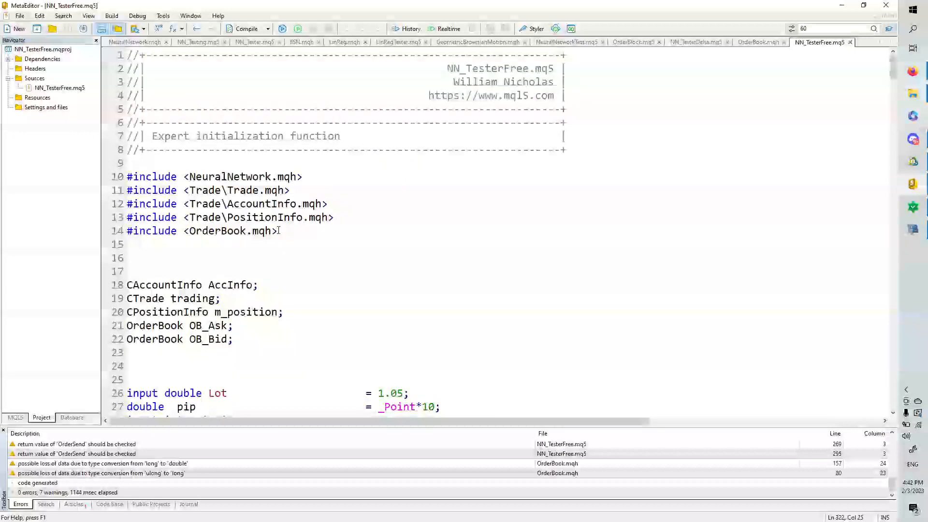
mouse_move(818, 127)
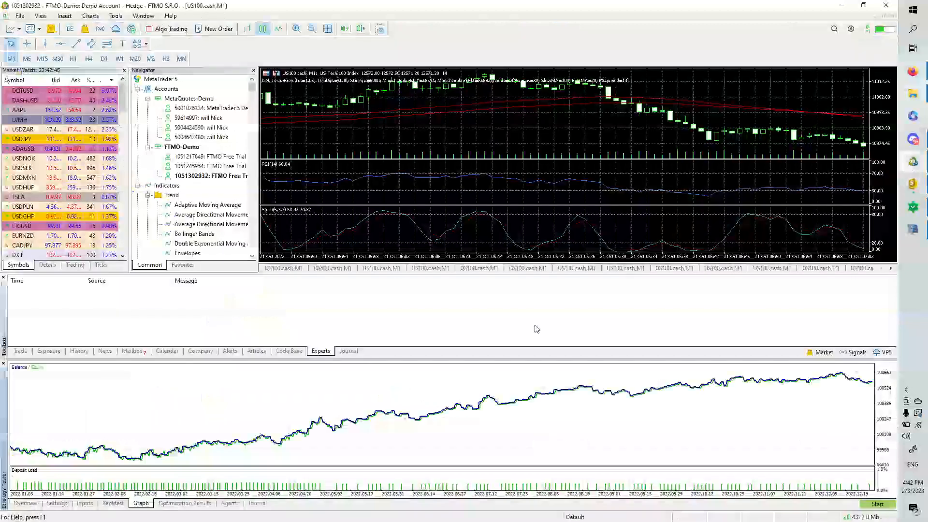
Step: Check Optimization Results and Inputs, then leave optimization Disabled in the US100 tester Settings
click(184, 503)
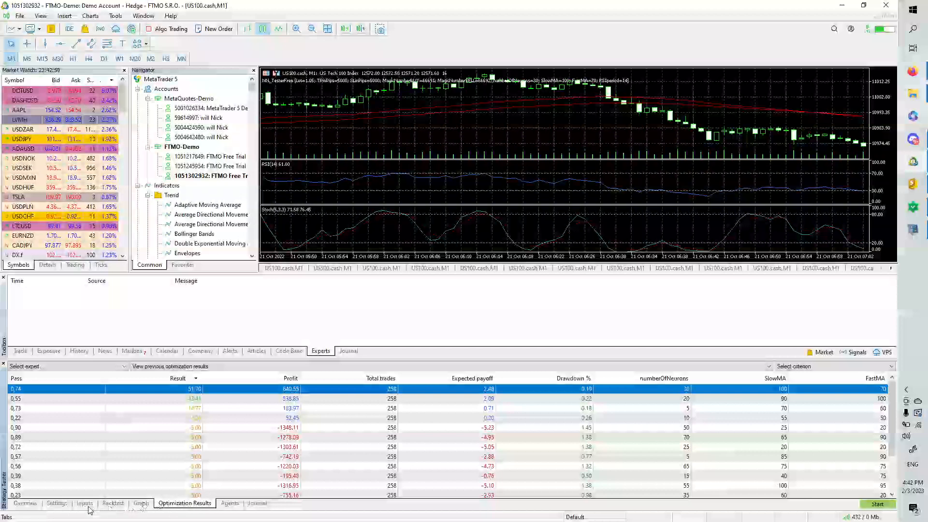
click(85, 504)
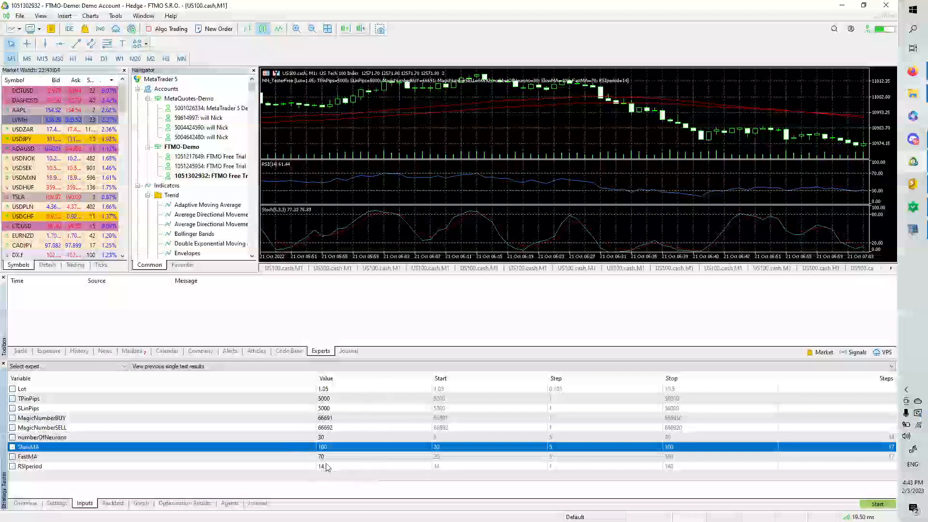
click(56, 503)
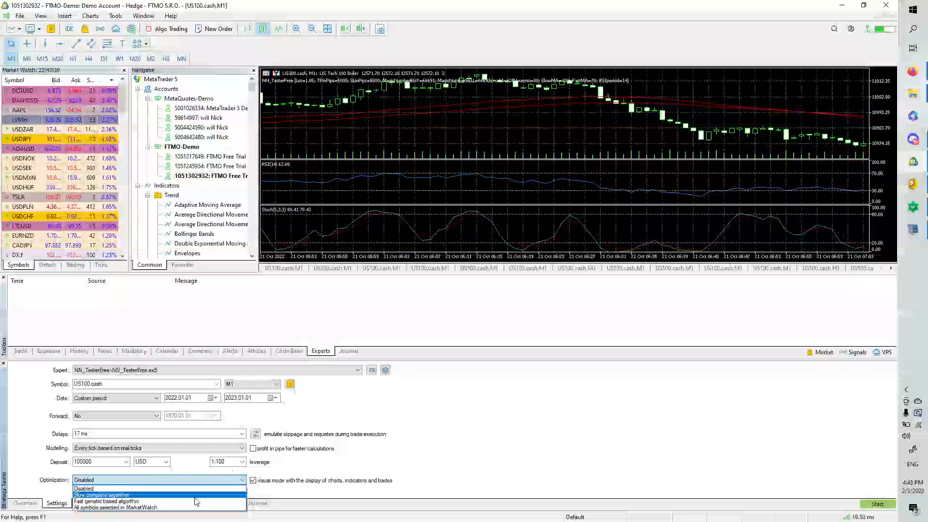
click(107, 501)
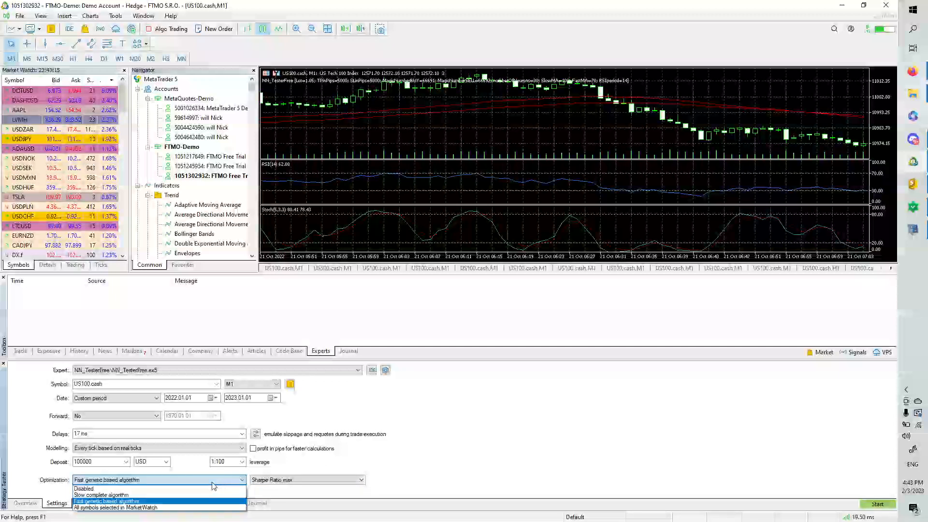
click(83, 488)
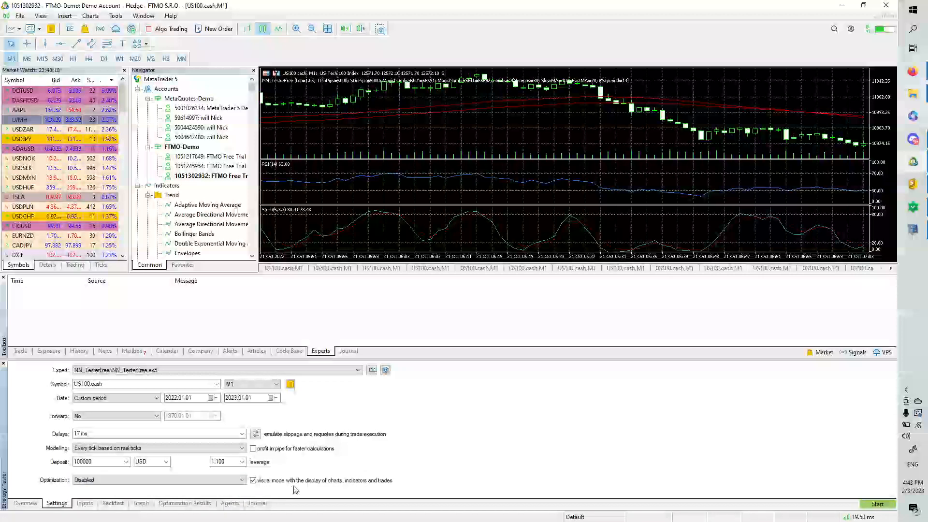
Step: Revisit the optimization results table, then show the rising US100 balance graph
click(184, 503)
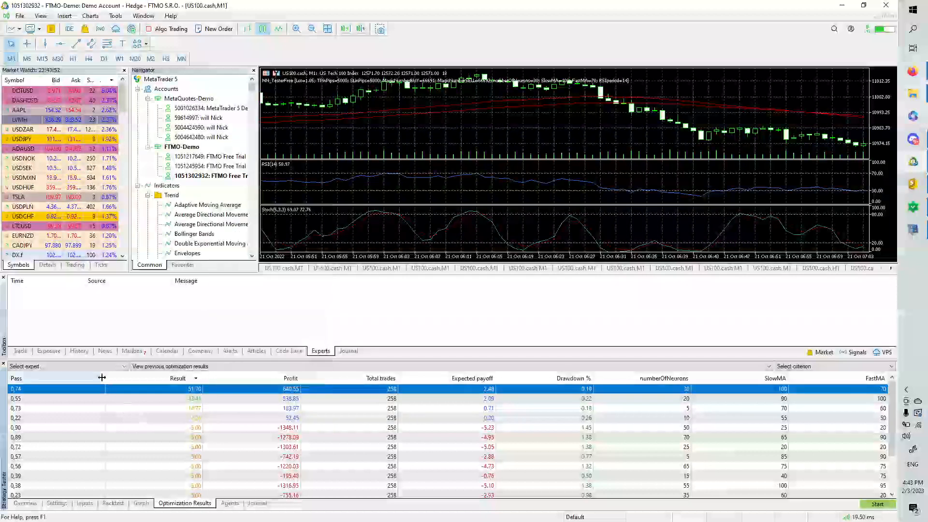
click(140, 503)
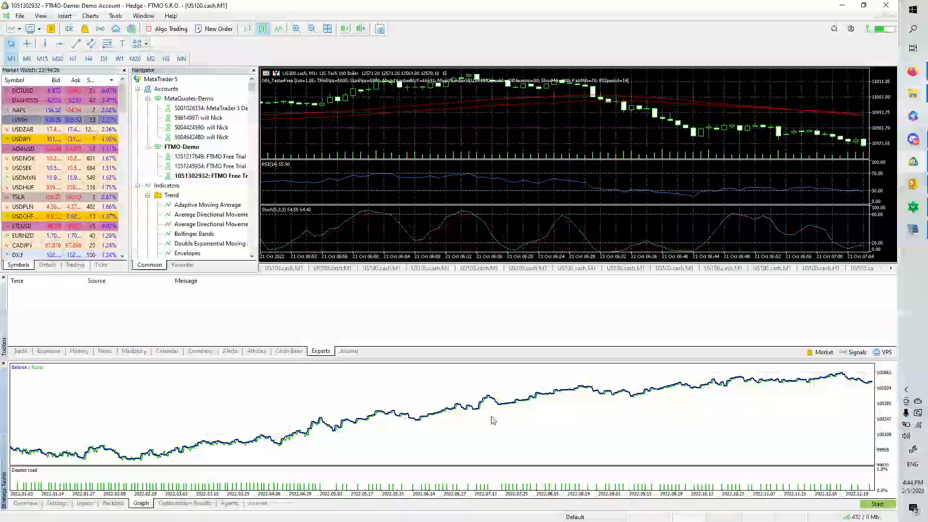
mouse_move(296, 452)
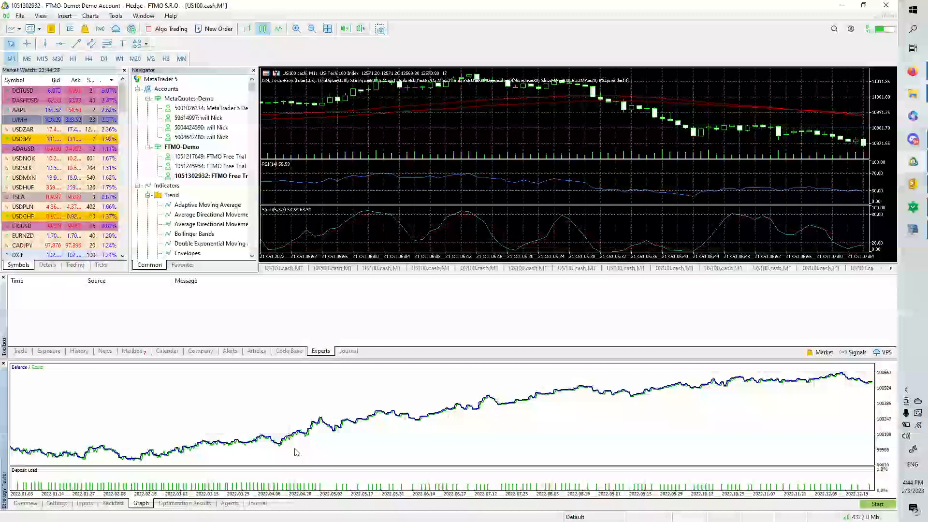
mouse_move(633, 417)
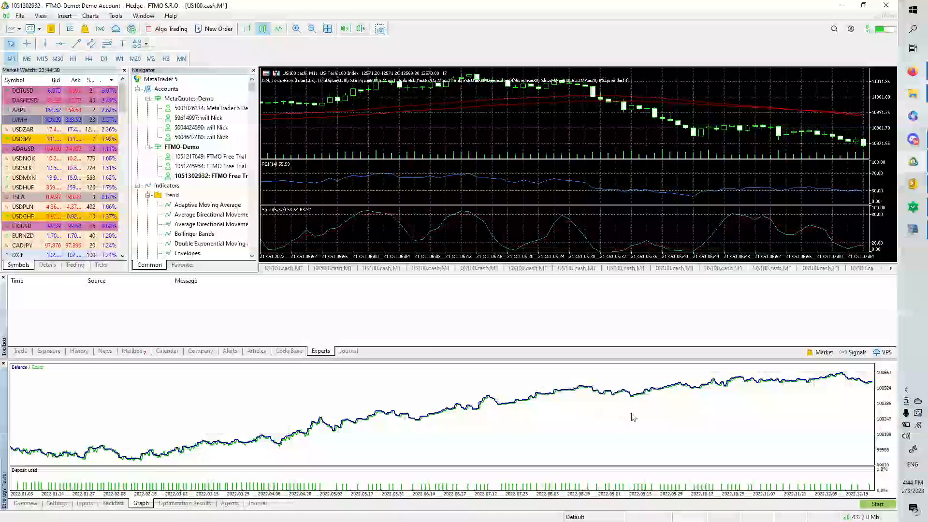